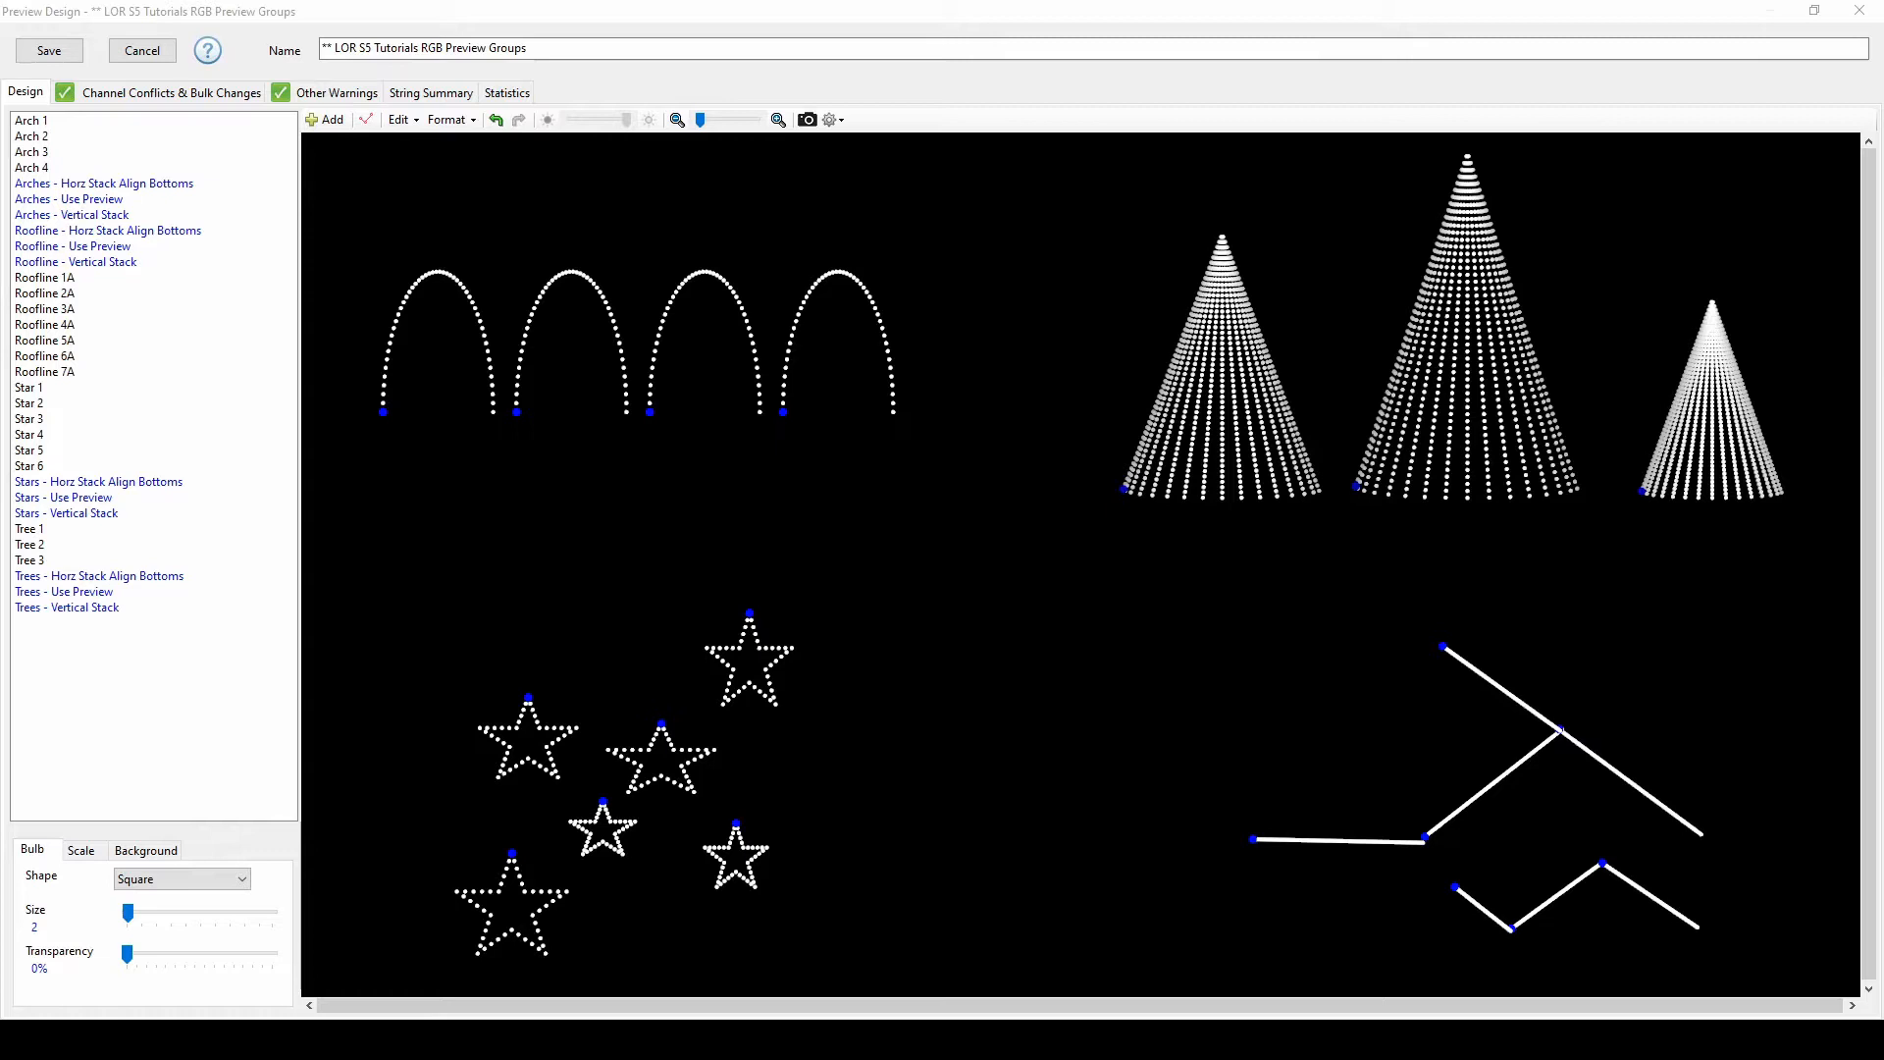
Select Arch 1 through Arch 4 together in the prop list
left_click(28, 120)
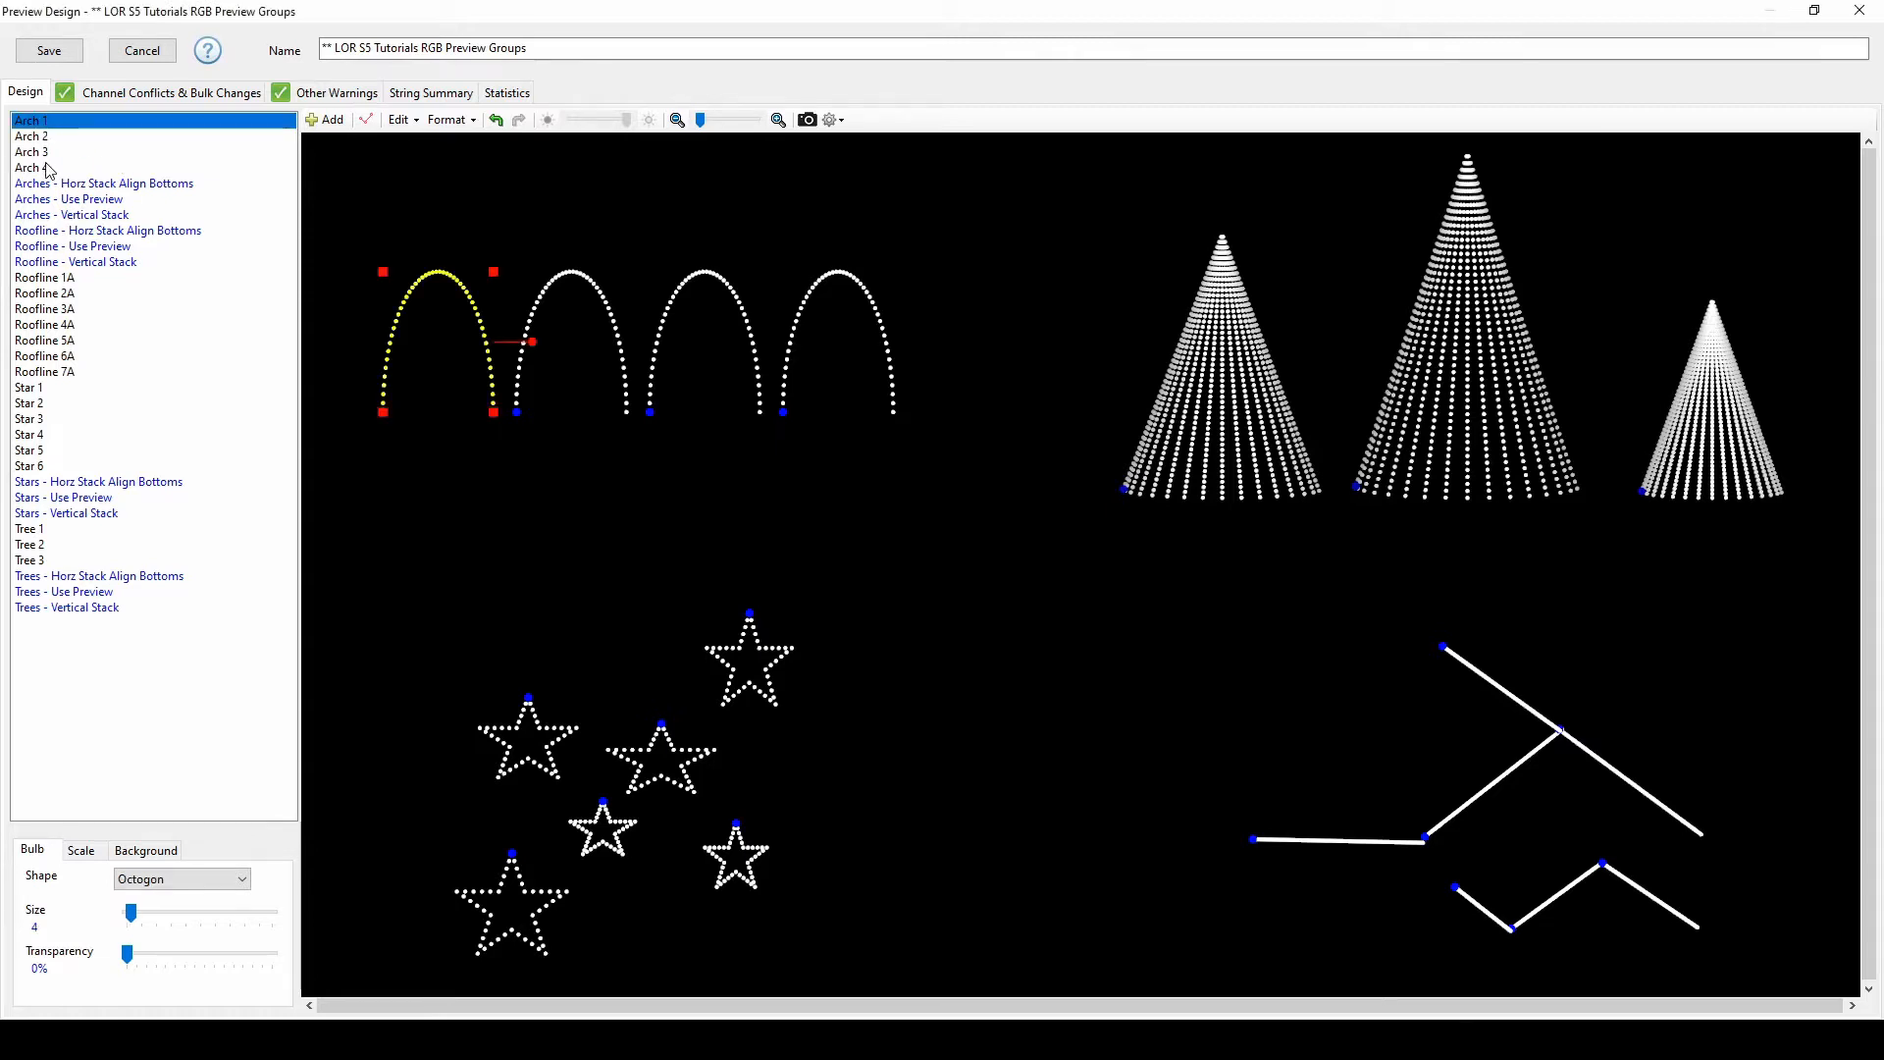
left_click(325, 119)
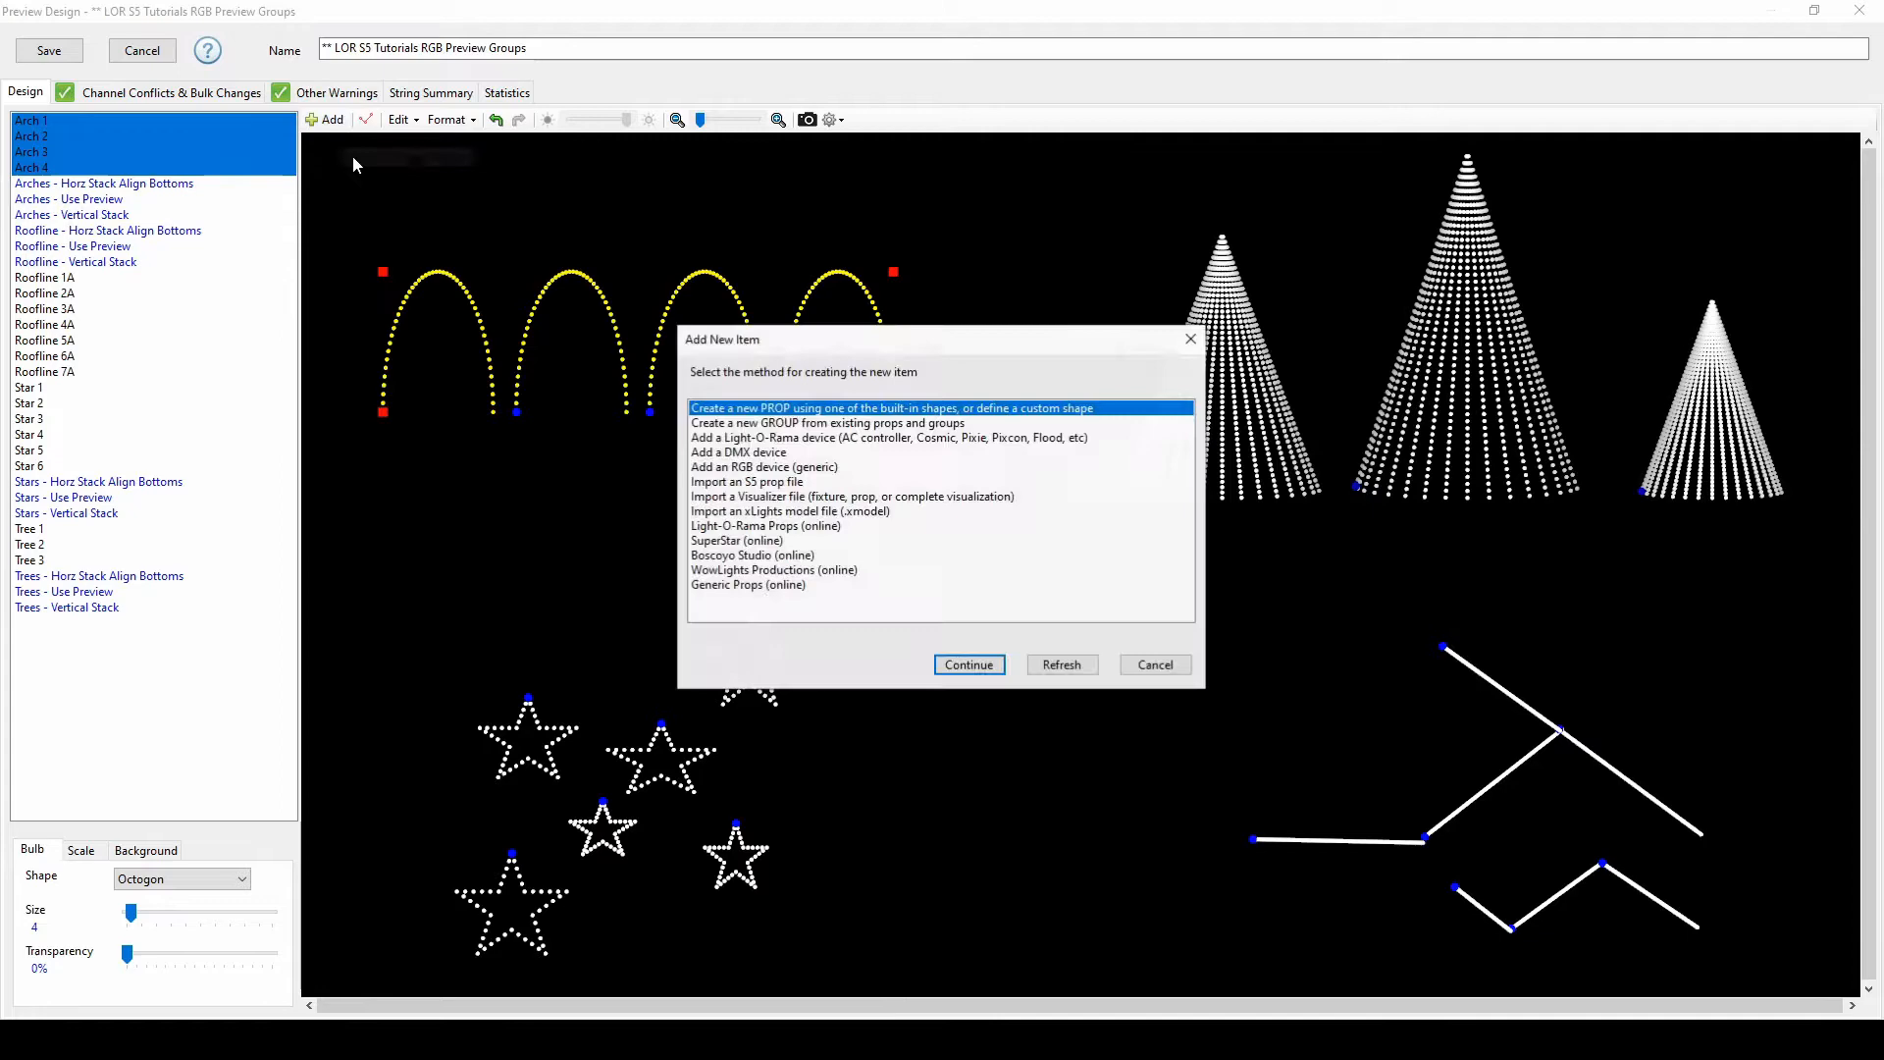
Create a new group named 'Group' containing Arch 1–4 and Roofline 1A–7A
left_click(969, 665)
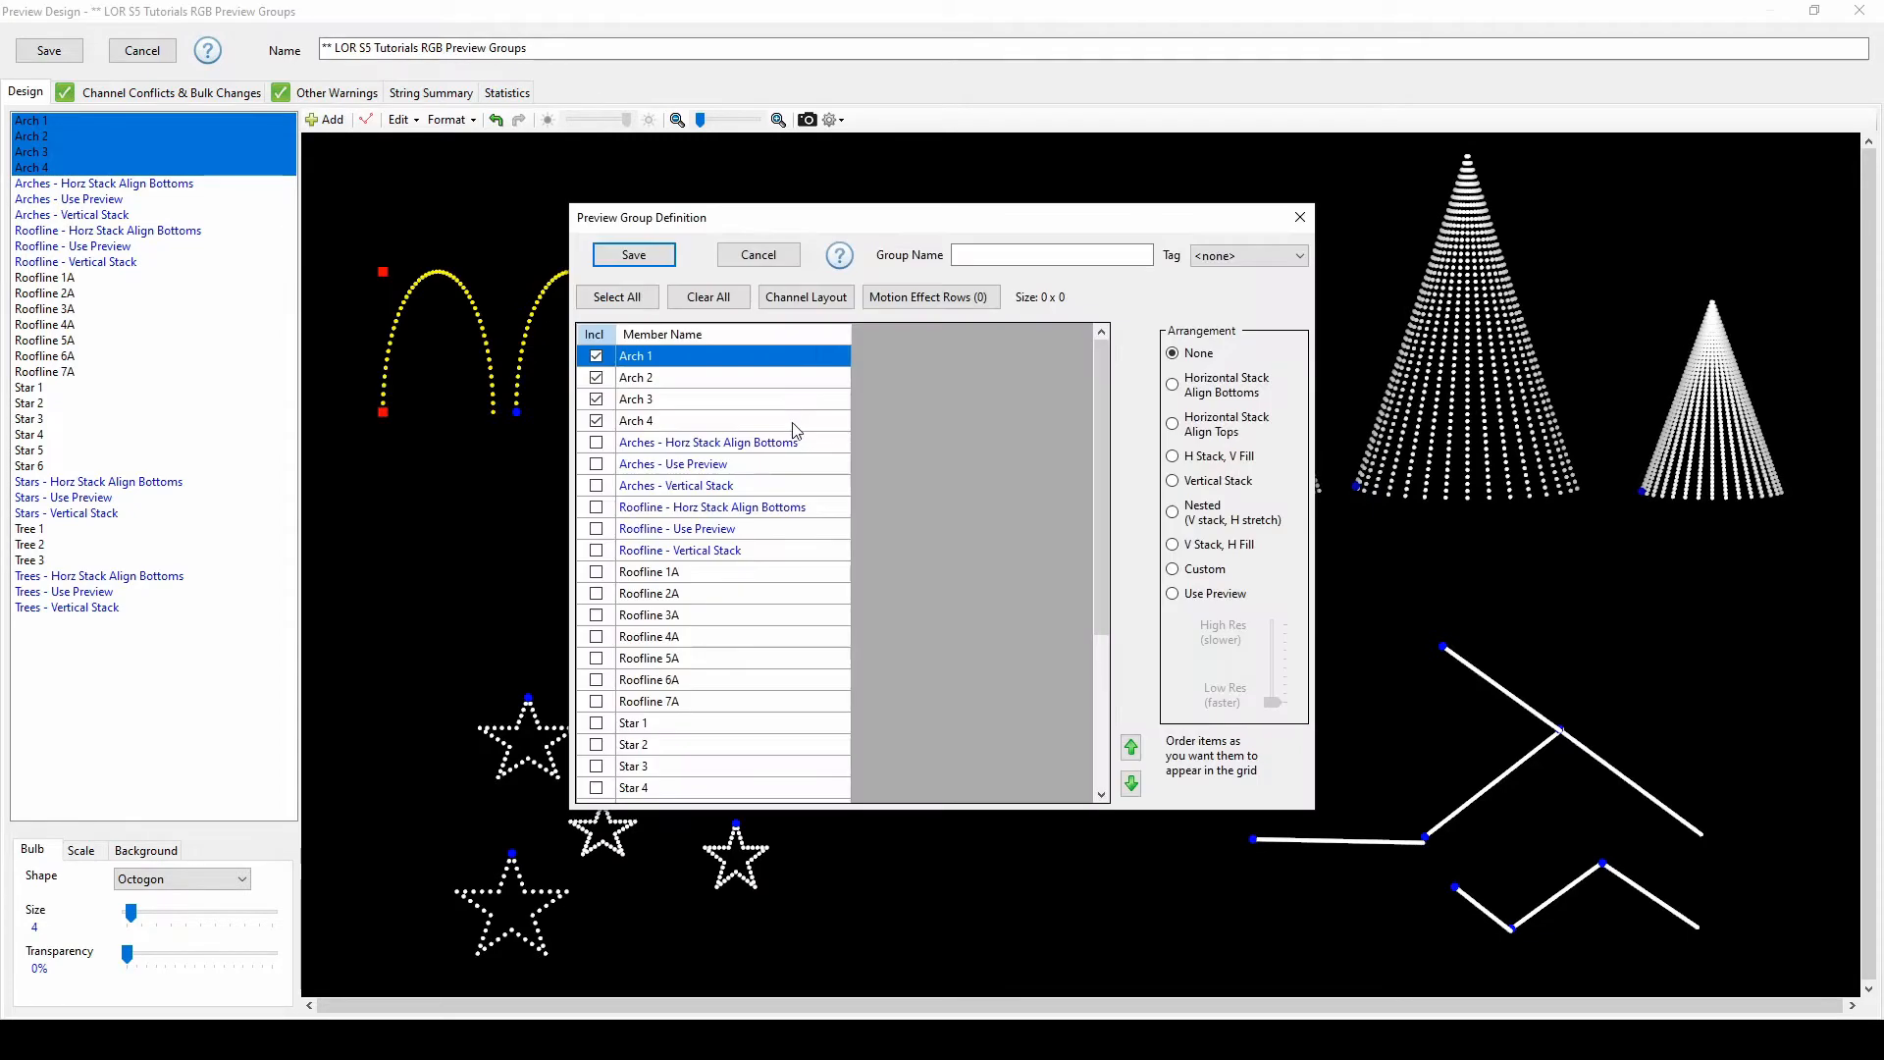
type("Group")
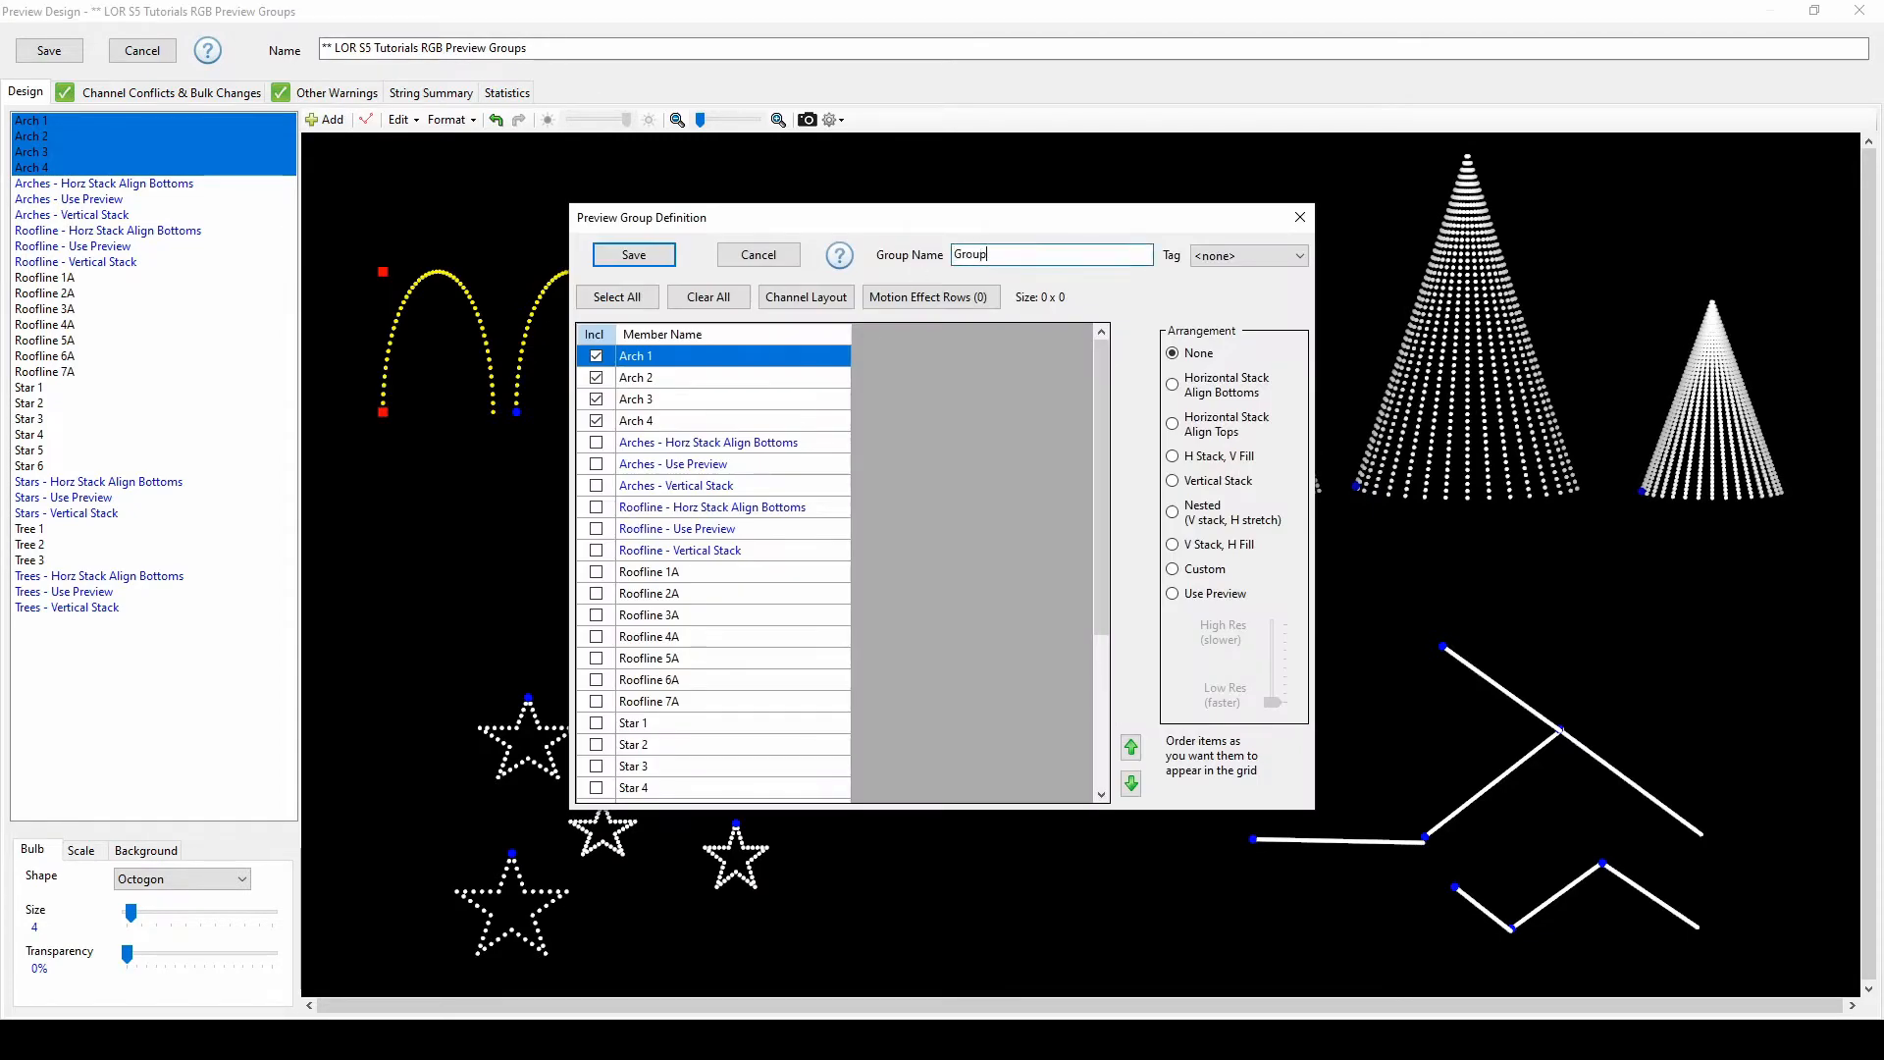
left_click(1129, 785)
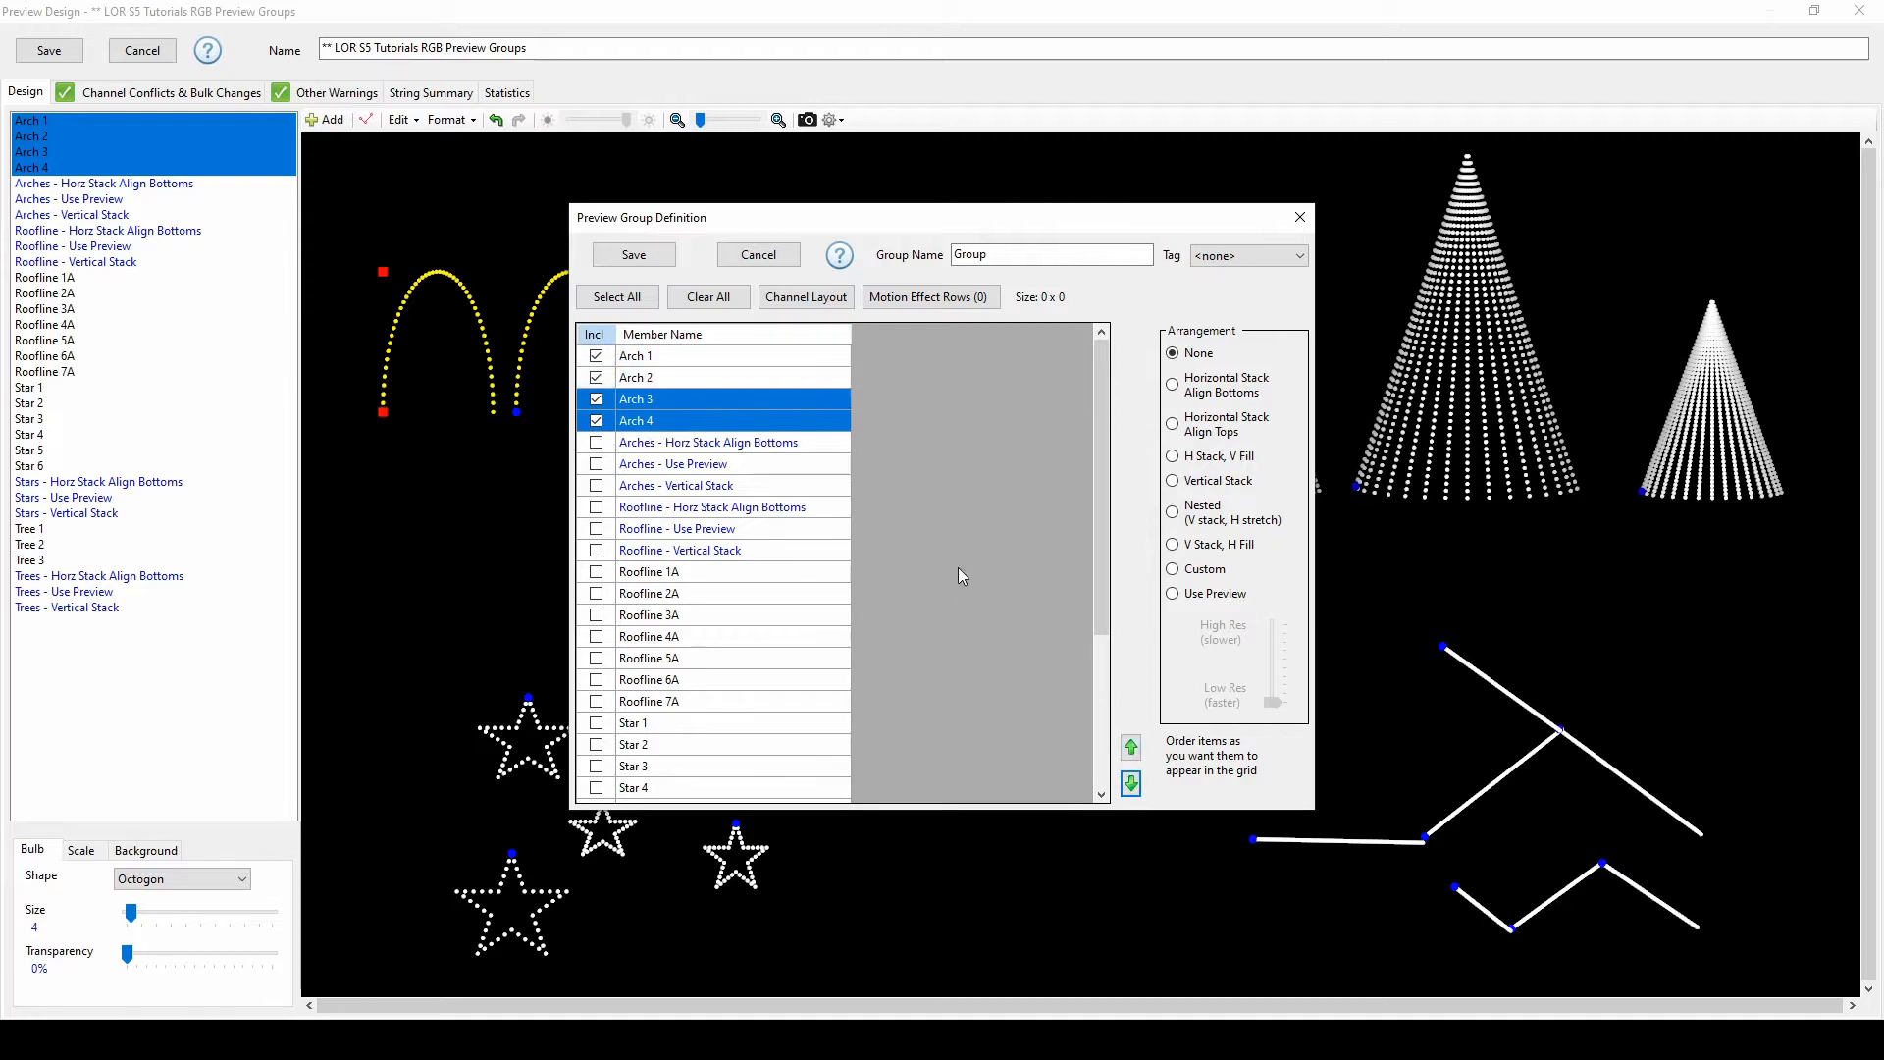
left_click(598, 592)
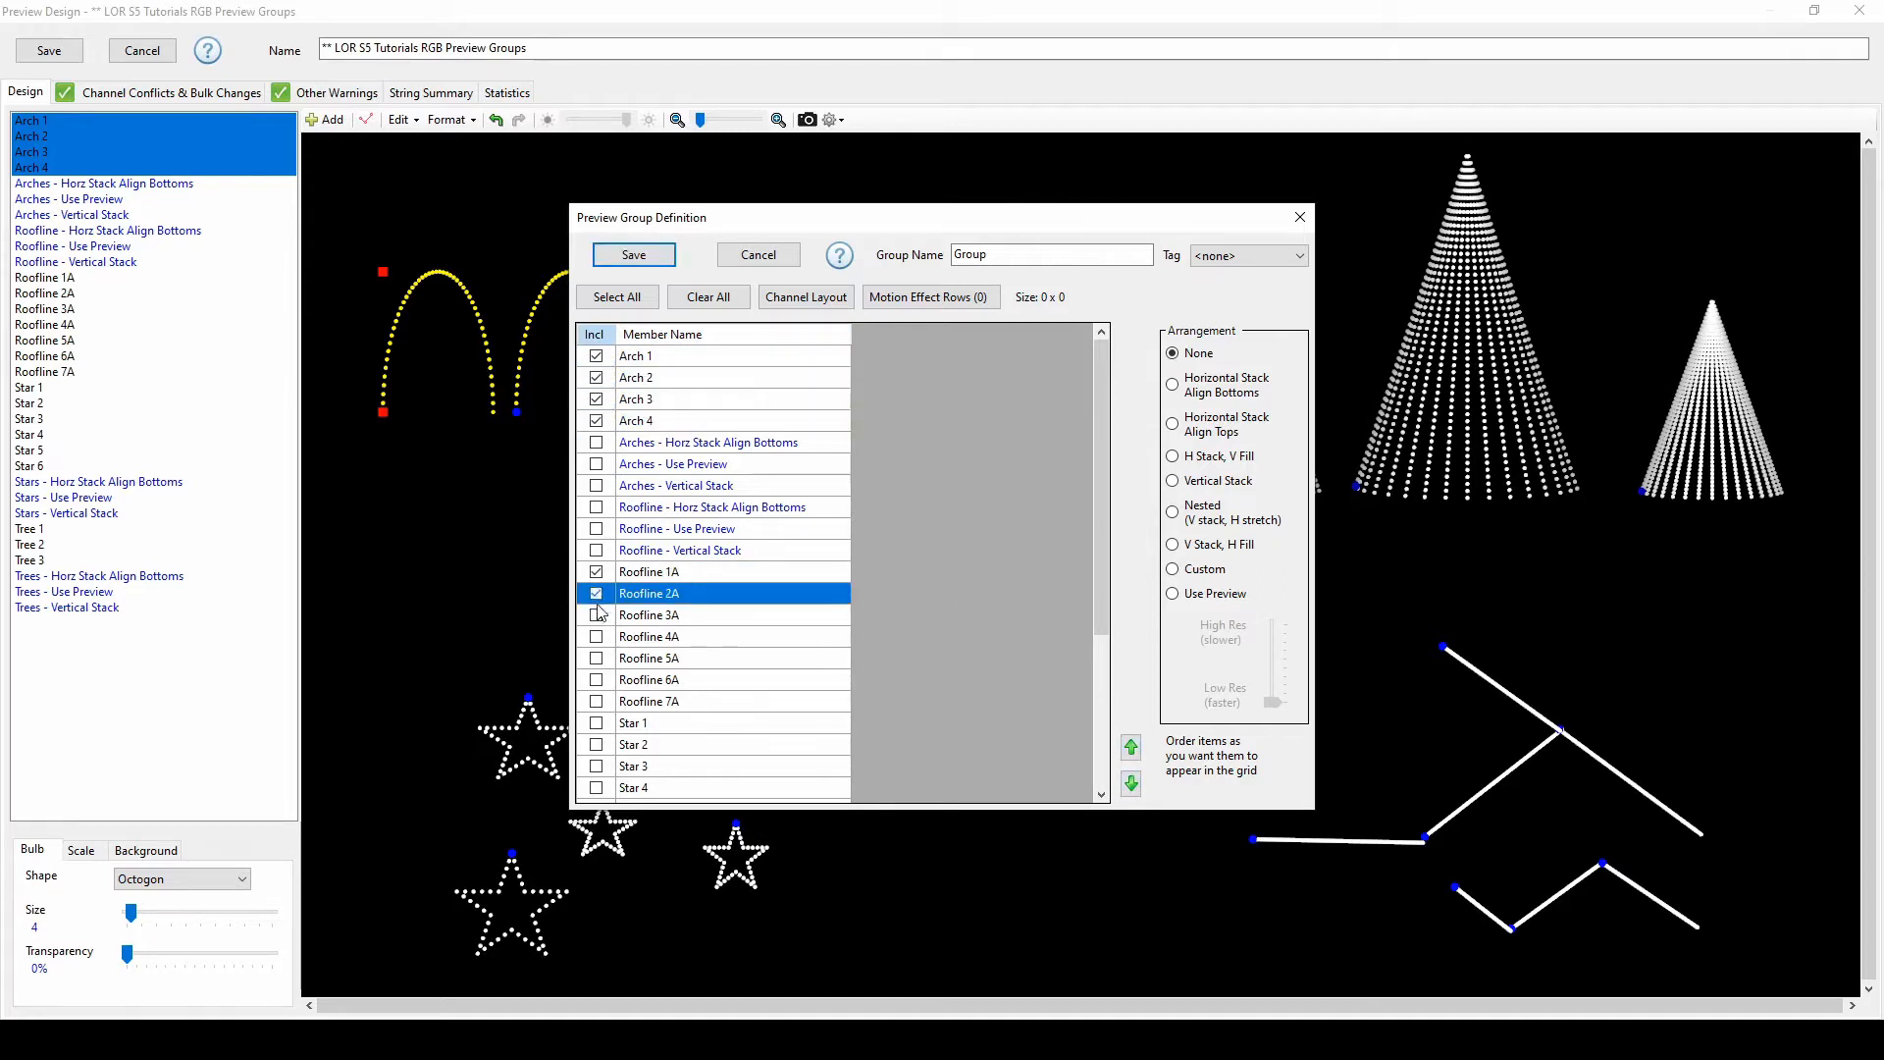
left_click(595, 700)
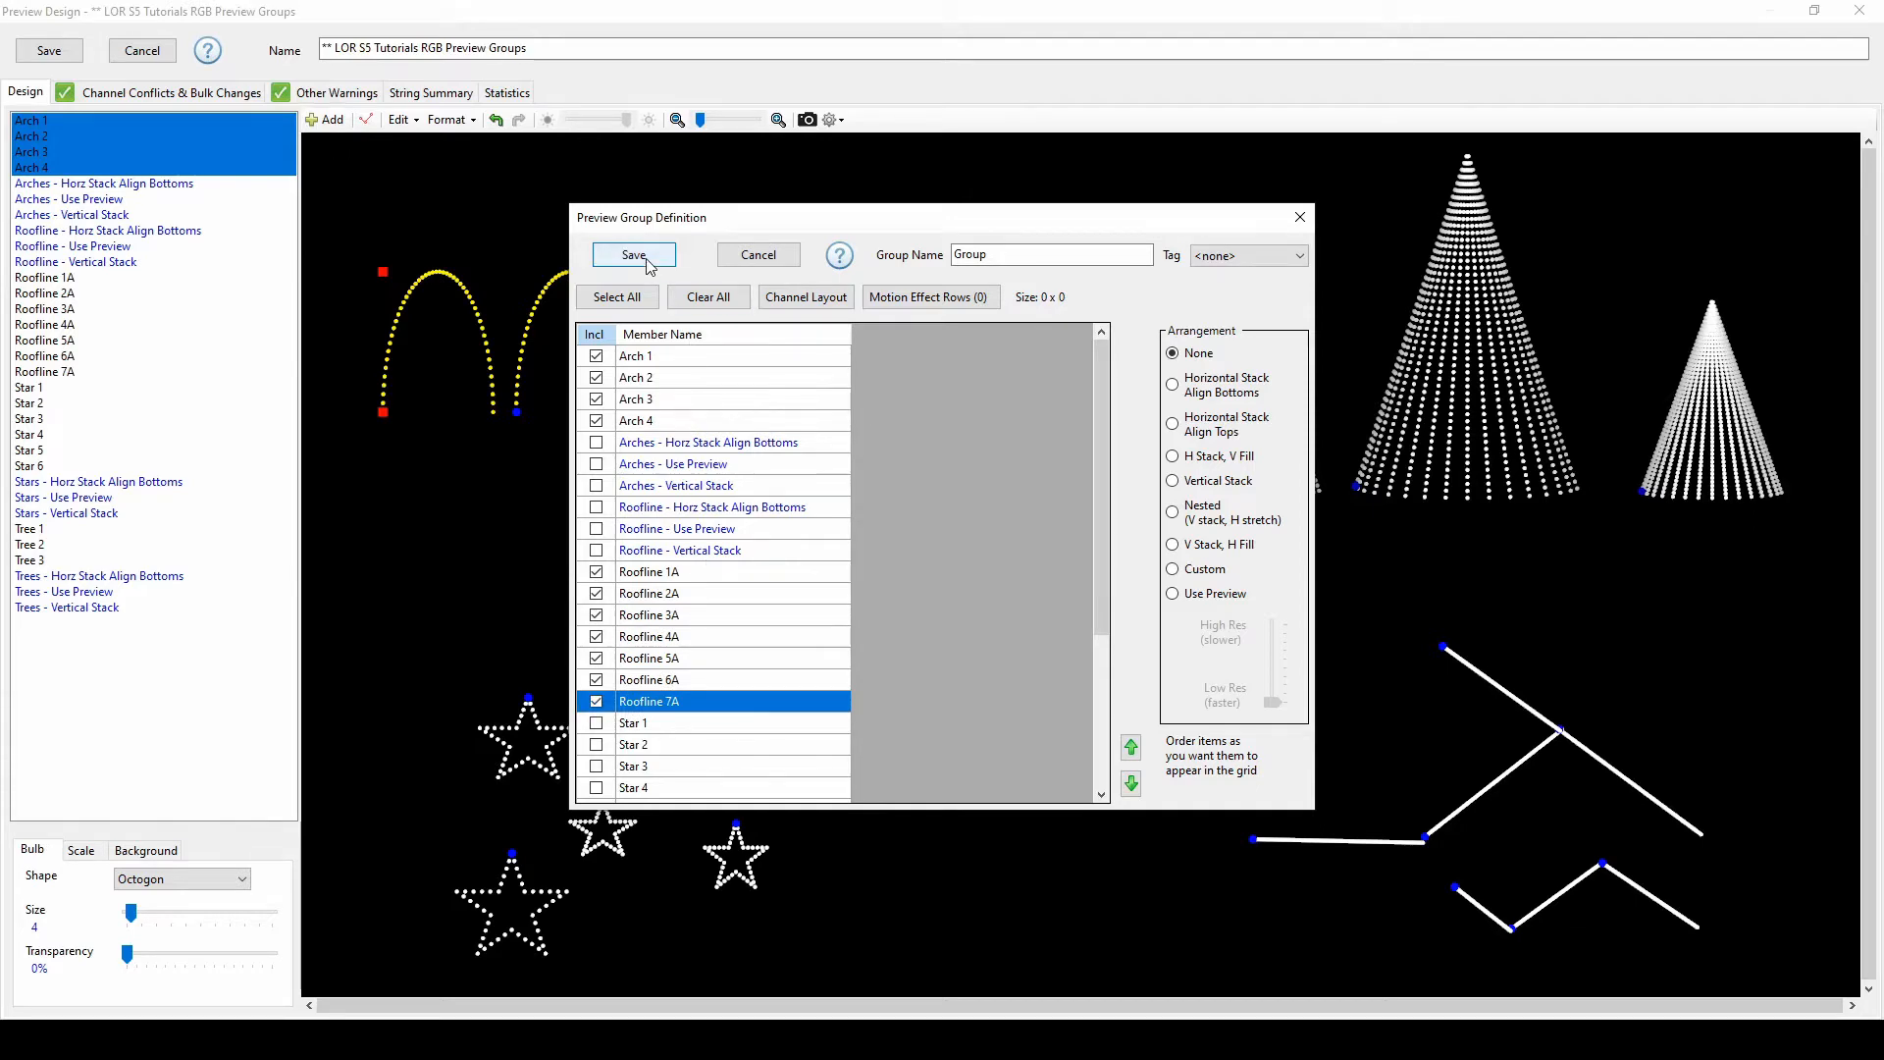
left_click(633, 255)
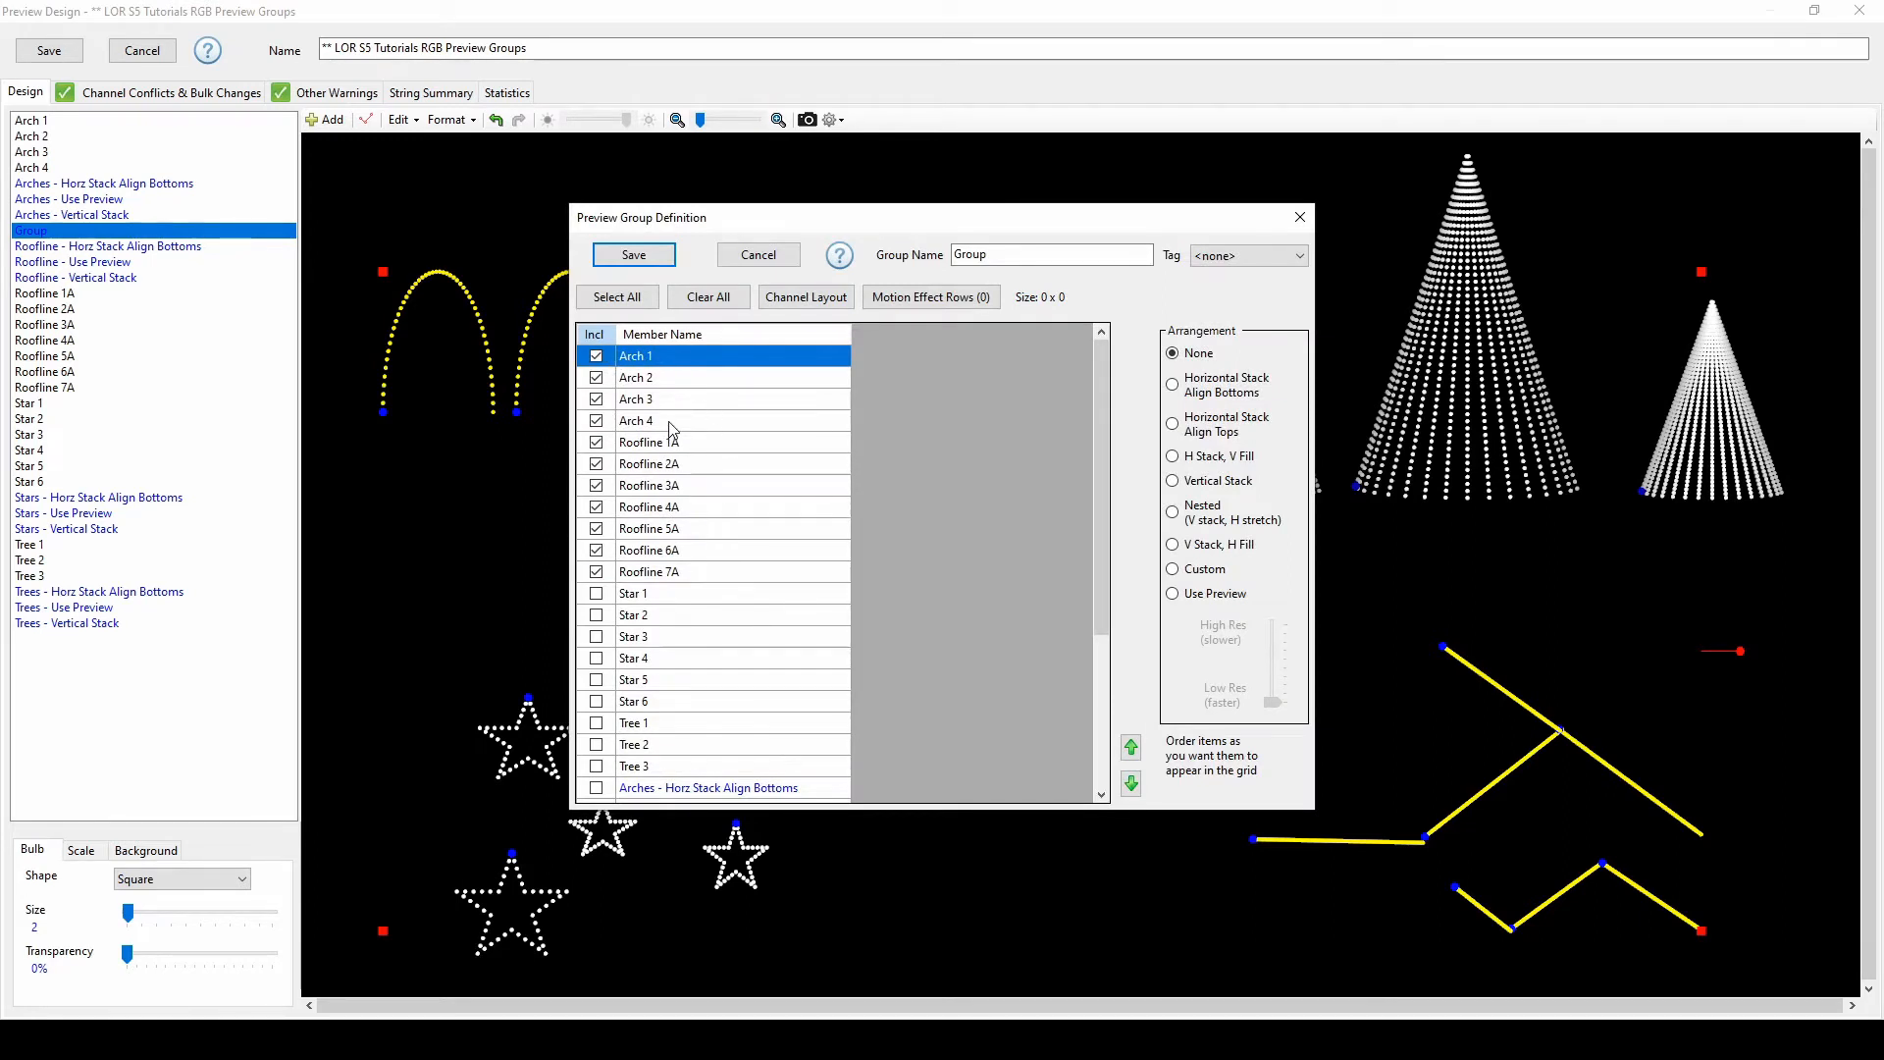
Move the four arches below Roofline 7A so Roofline 1A is first in the group
left_click(1129, 782)
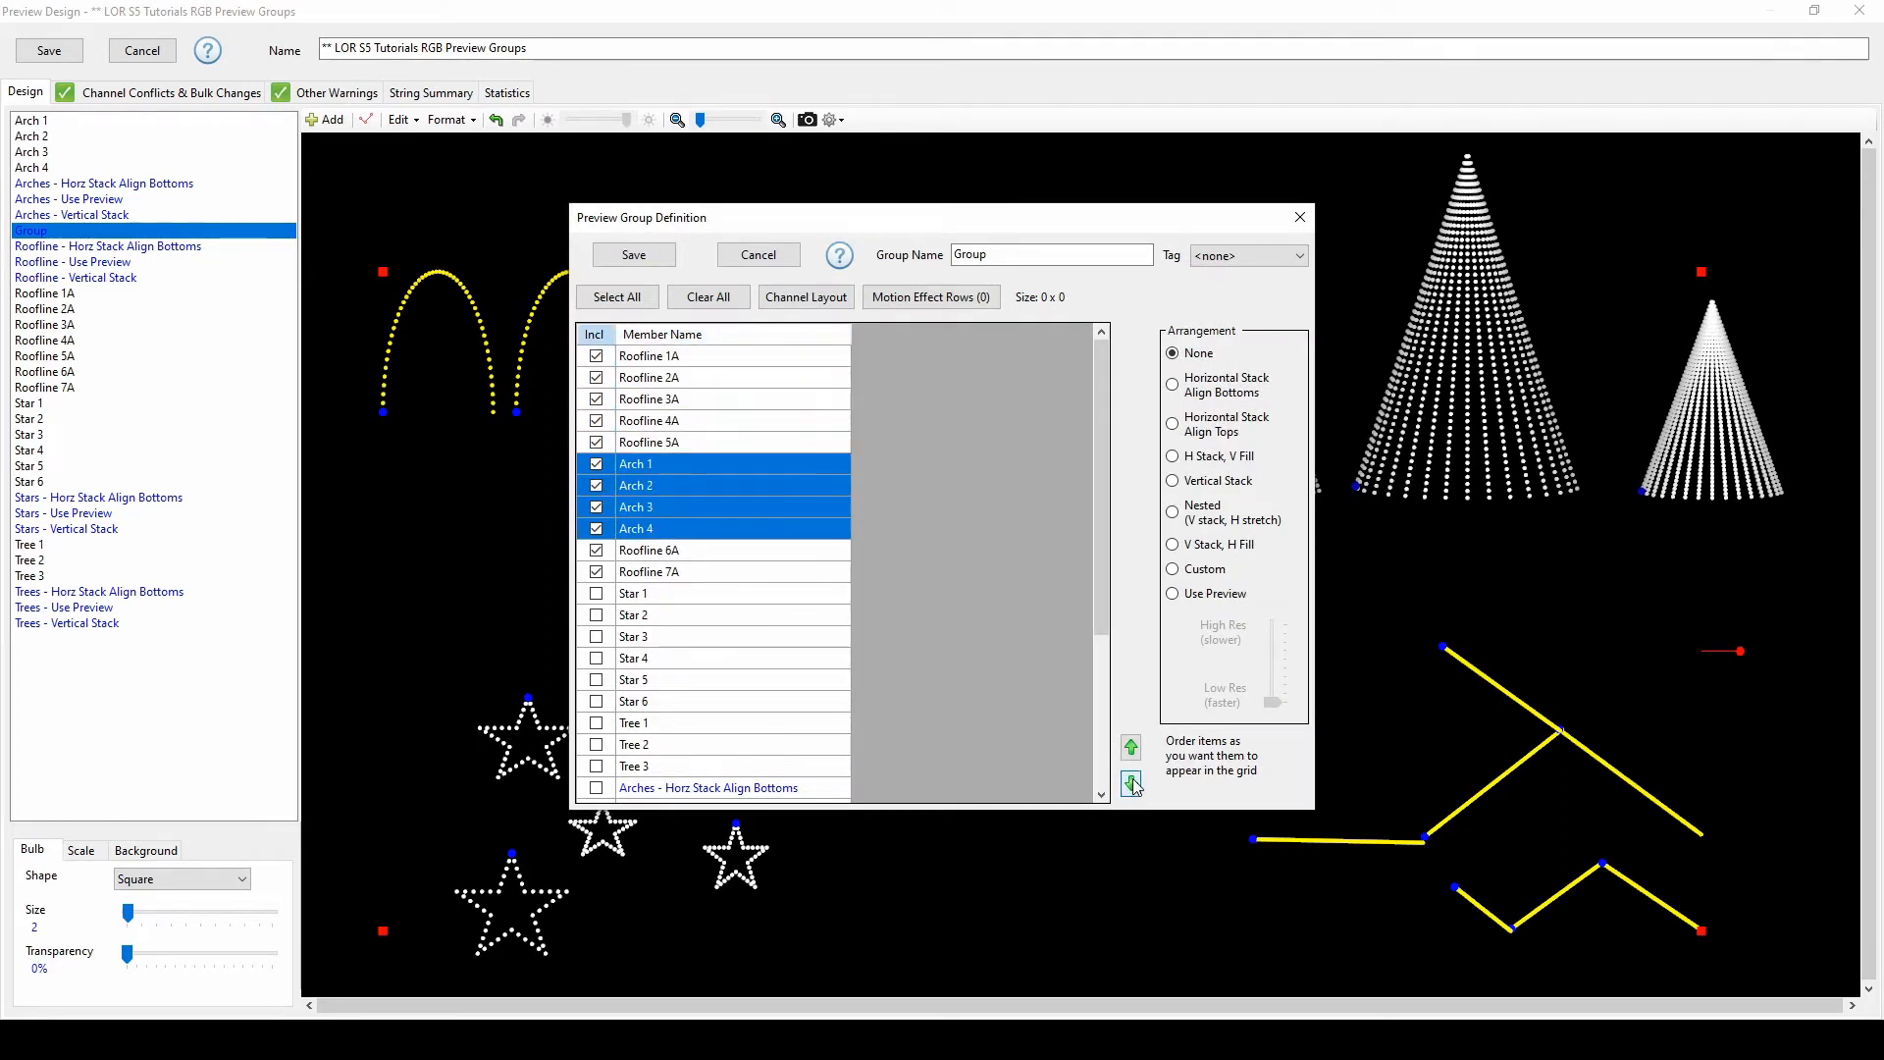
left_click(1130, 782)
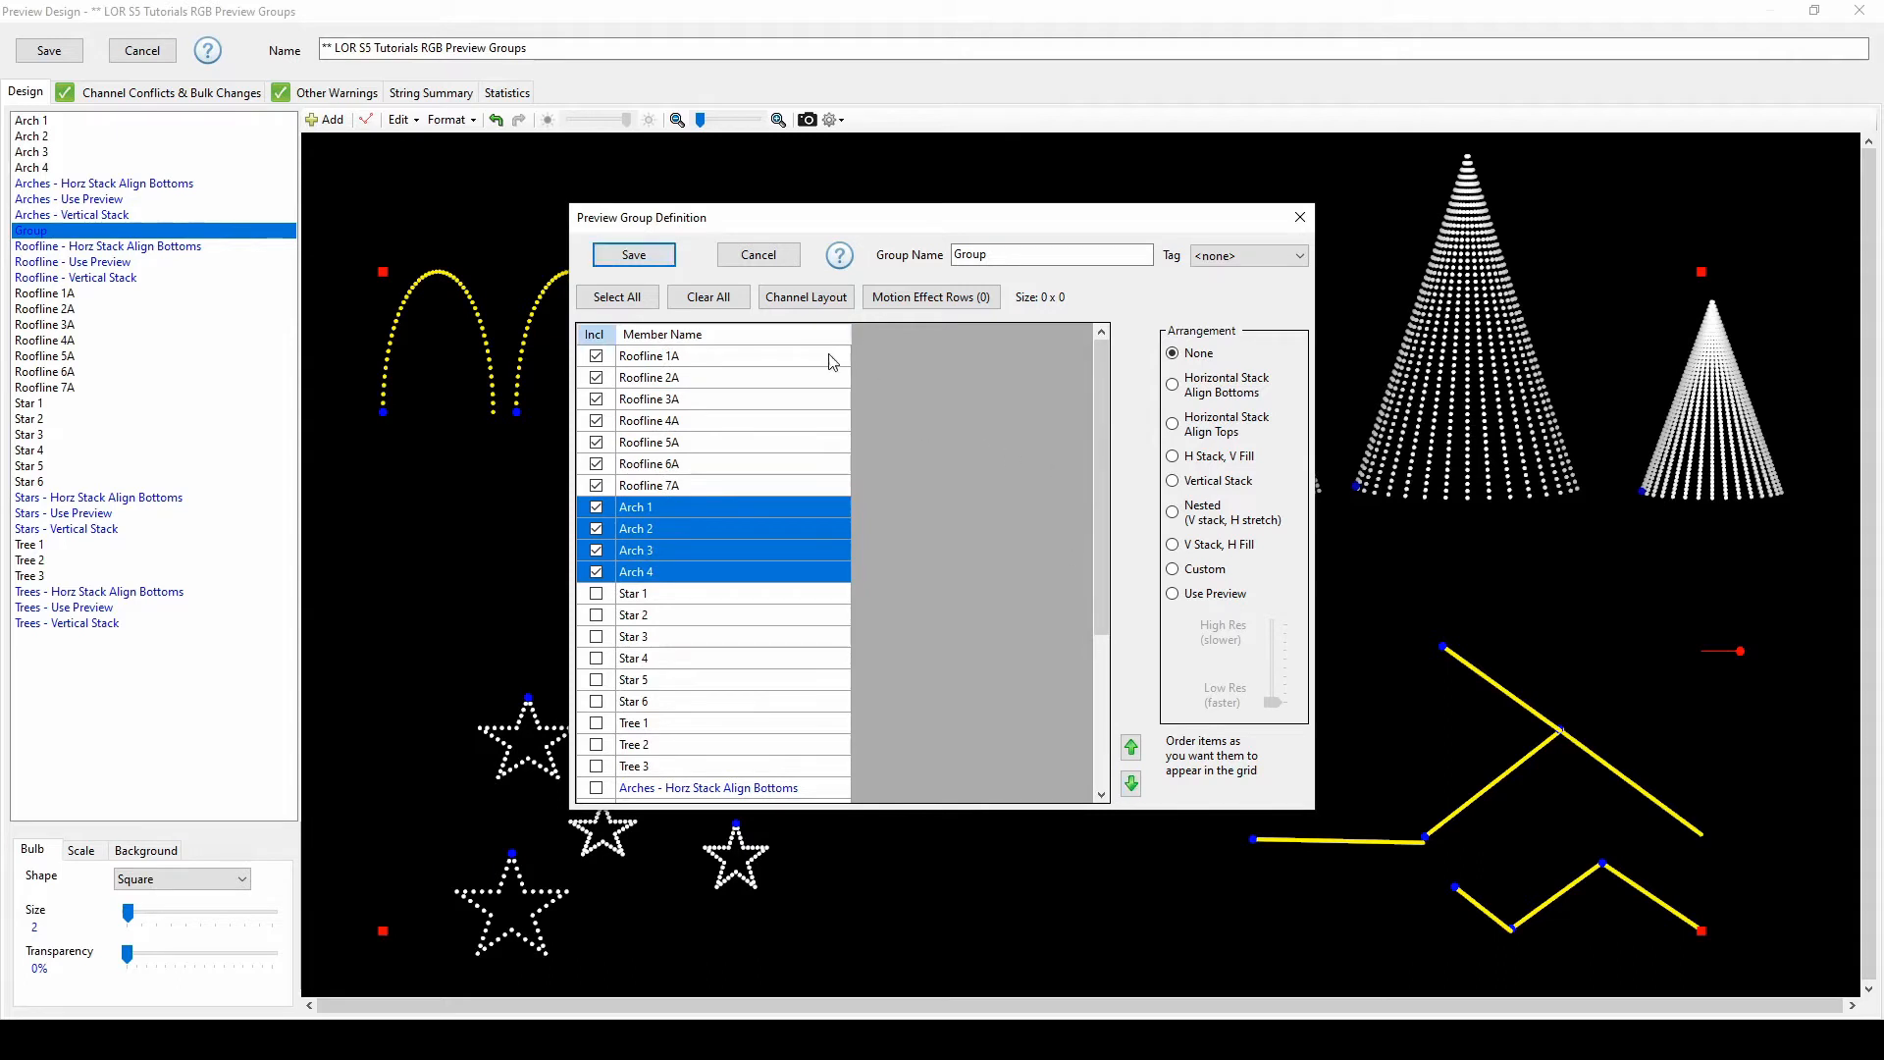
left_click(649, 355)
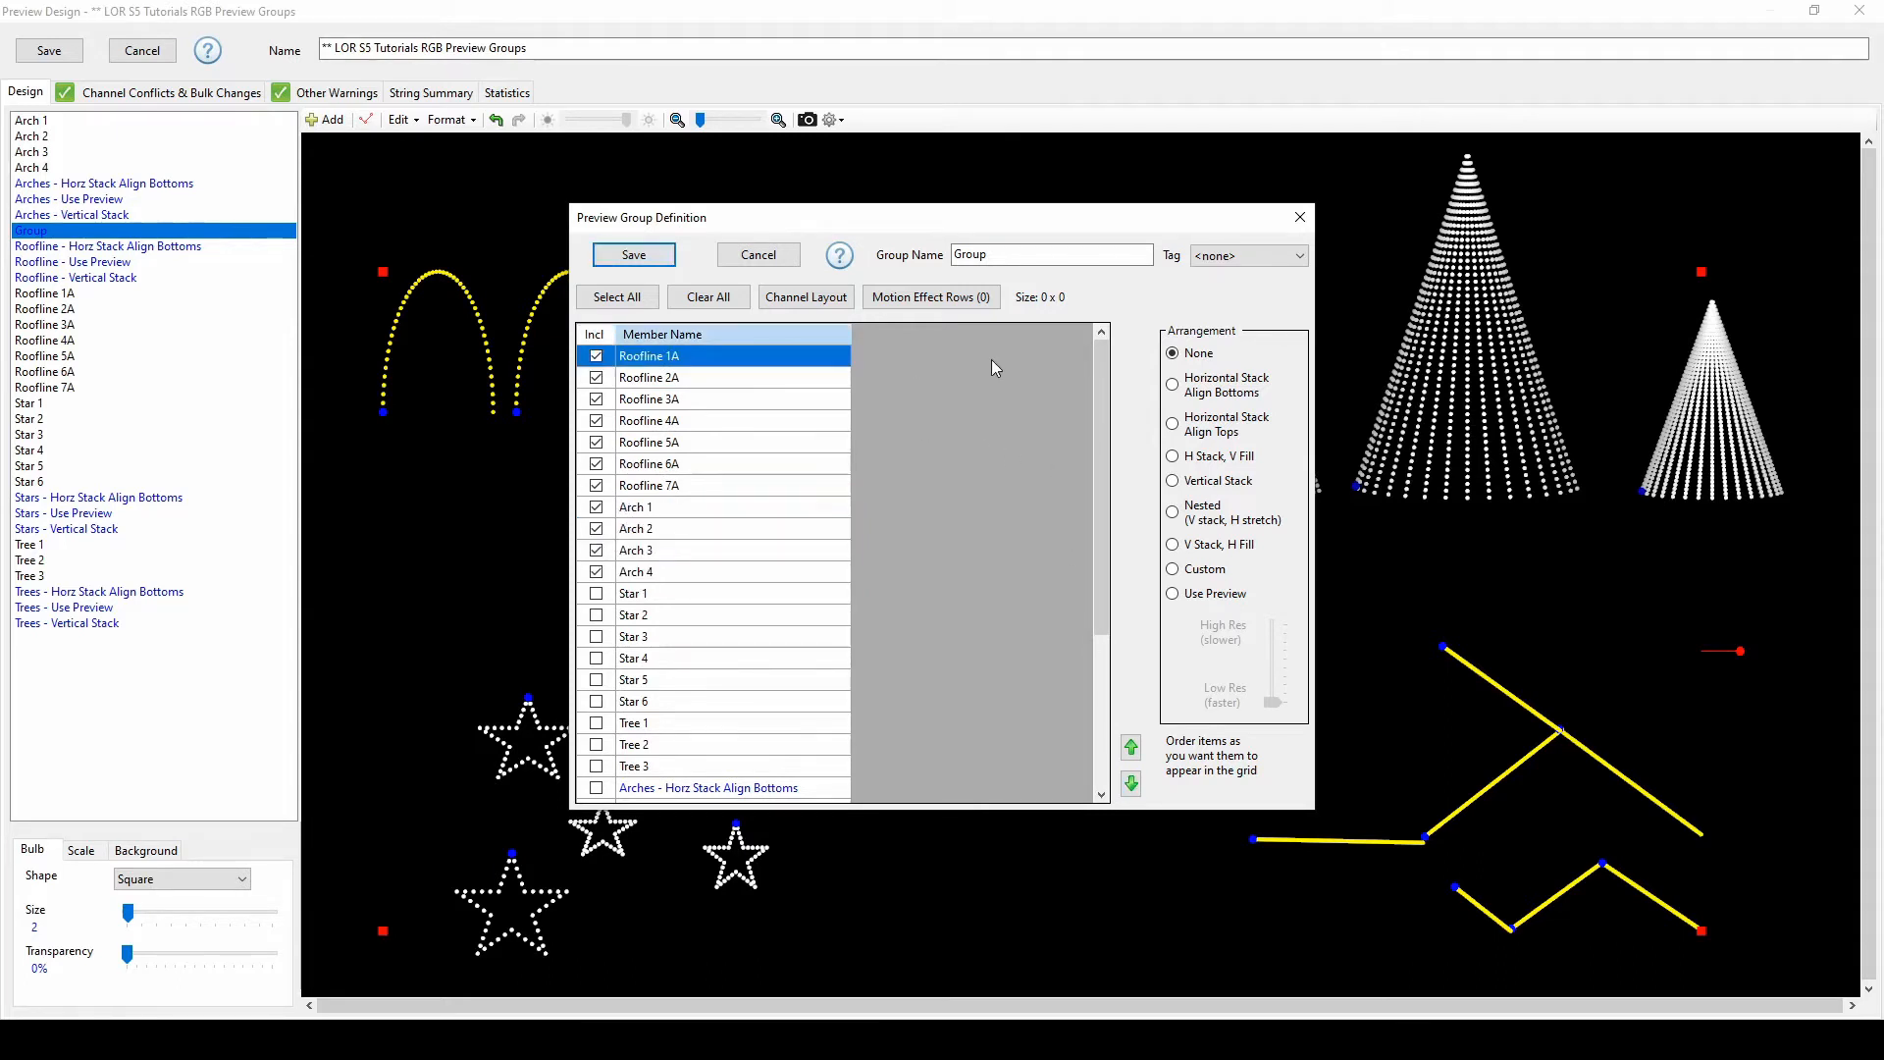
mouse_move(1258, 588)
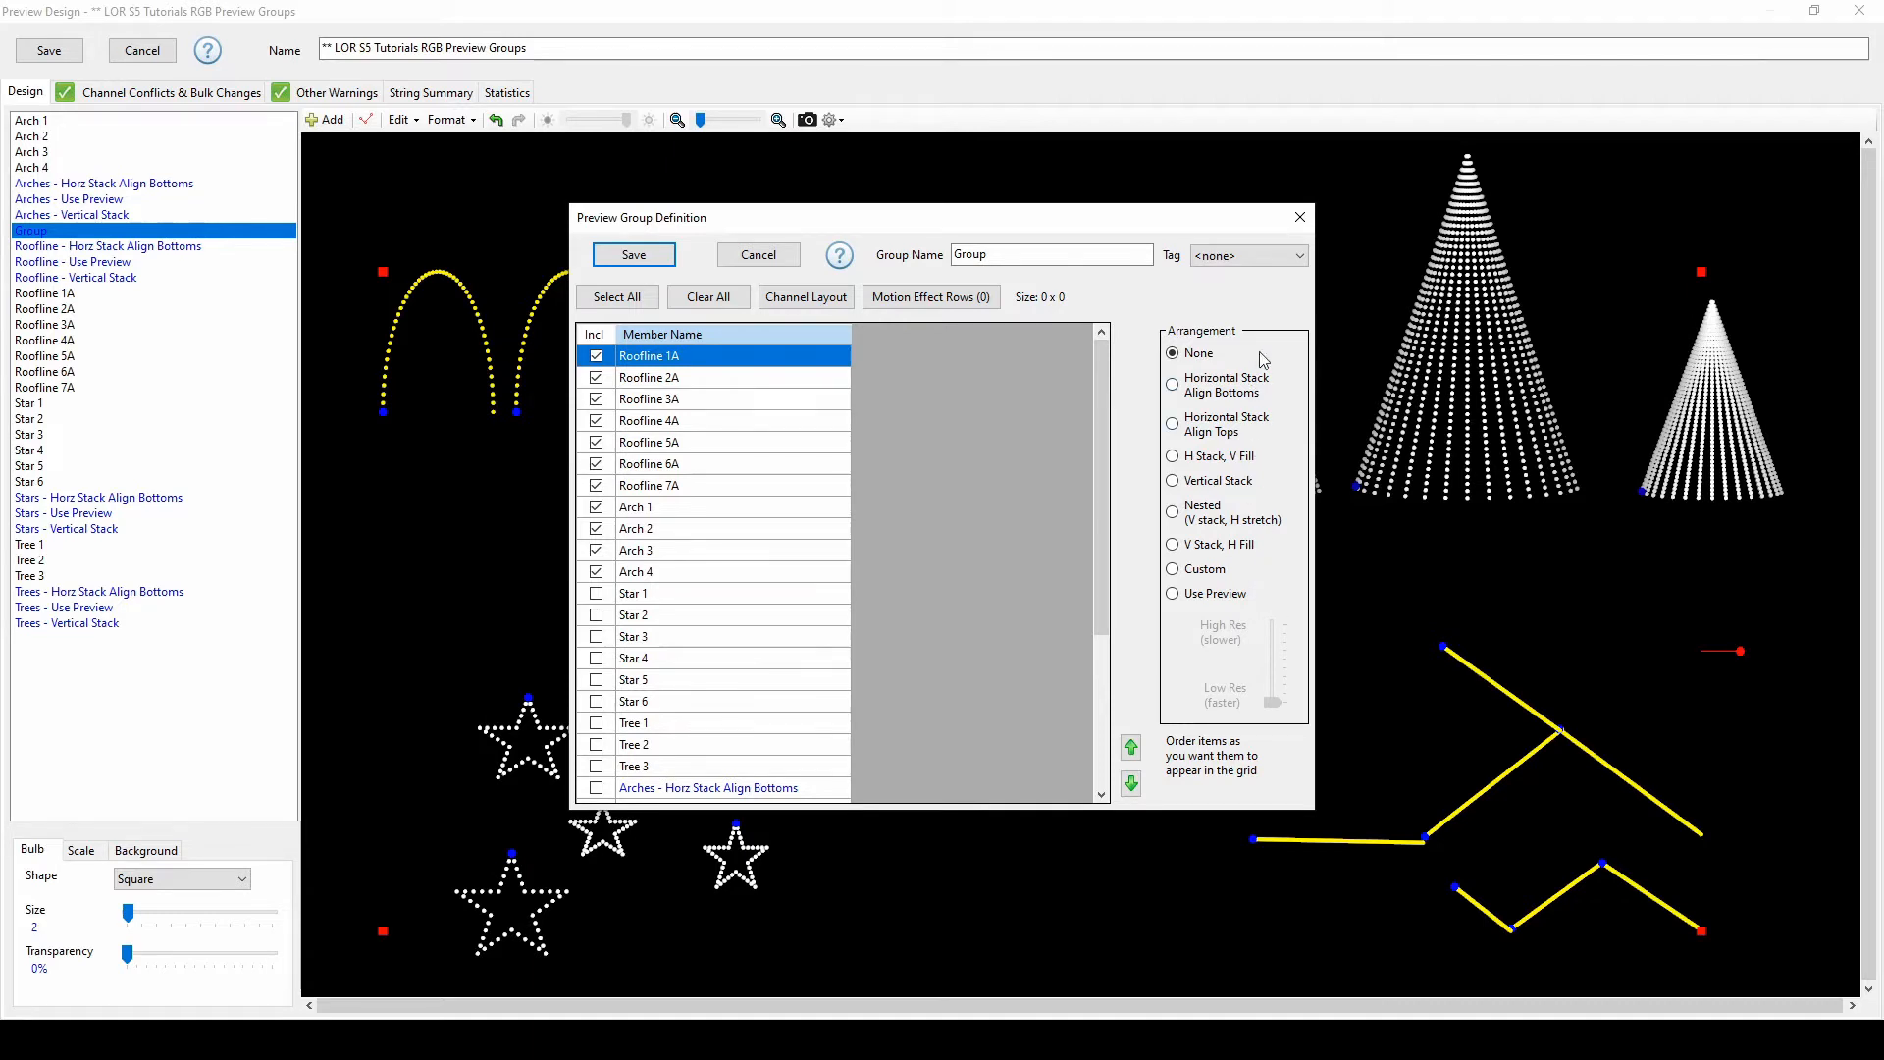
mouse_move(1259, 358)
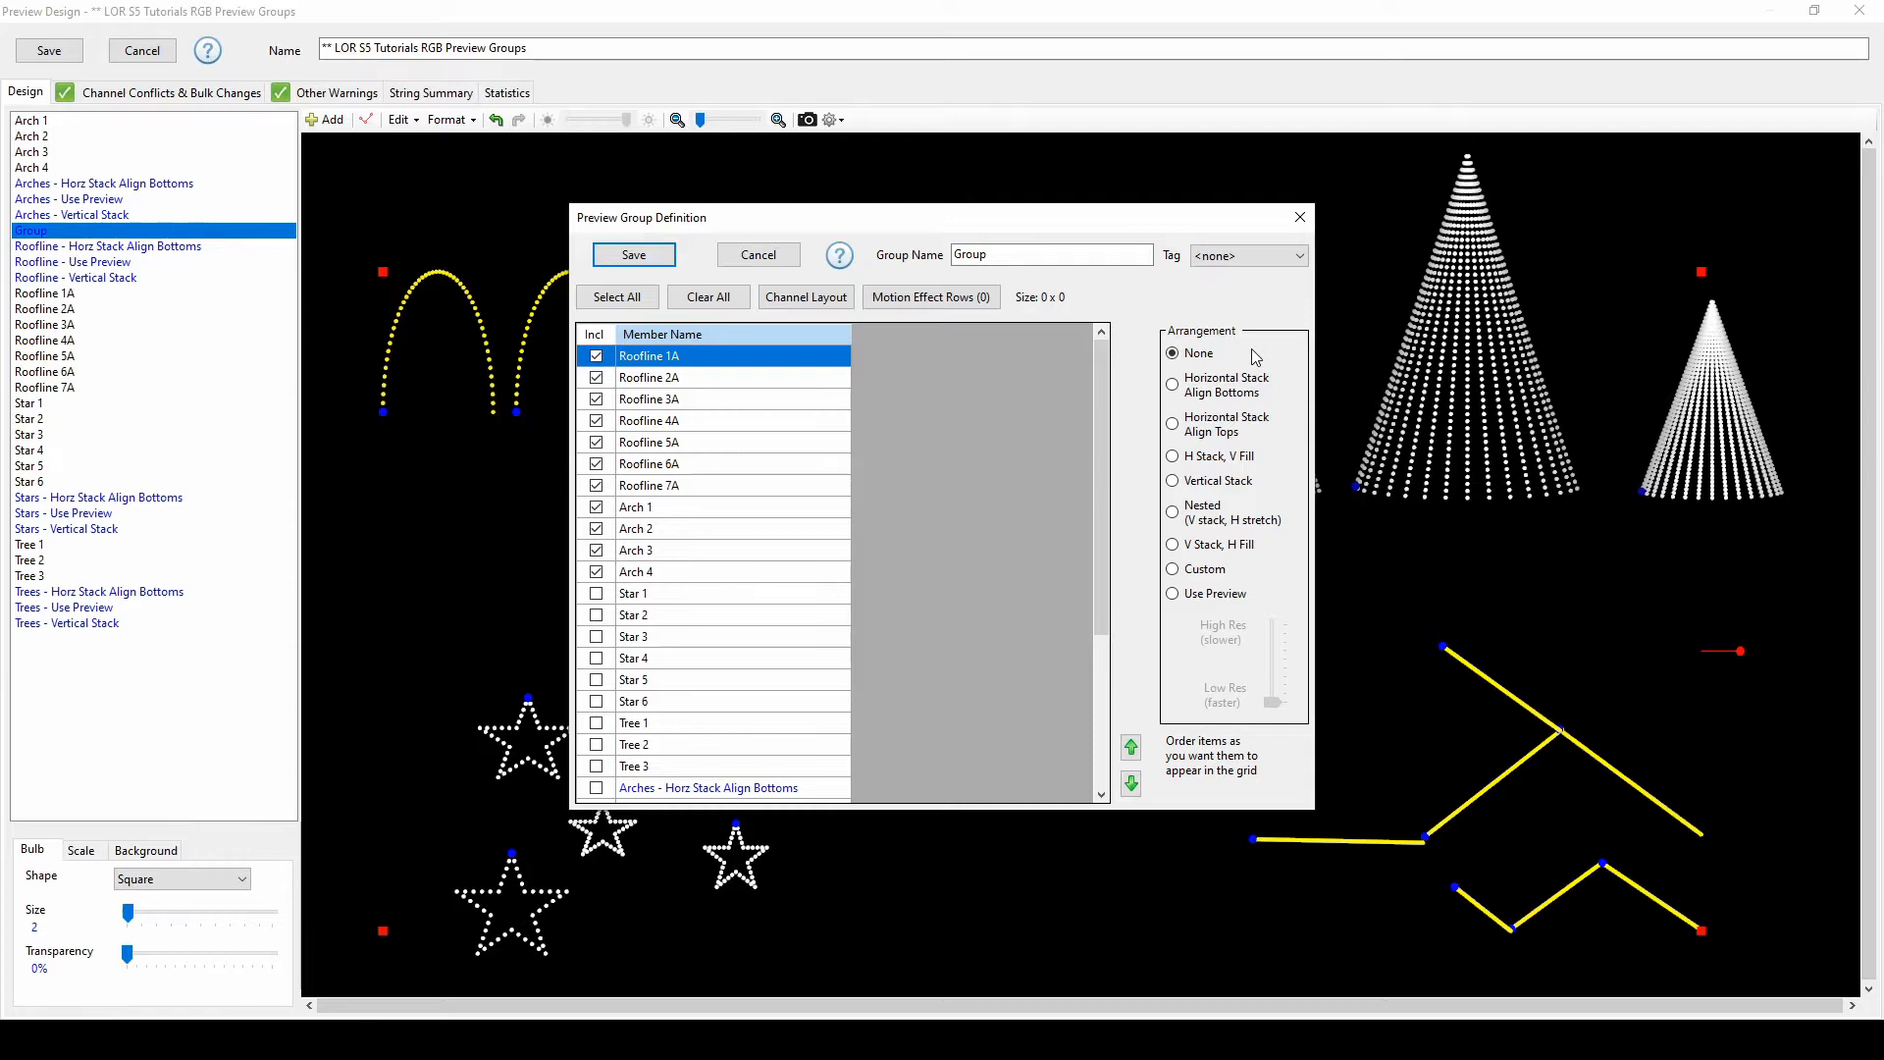
mouse_move(1257, 580)
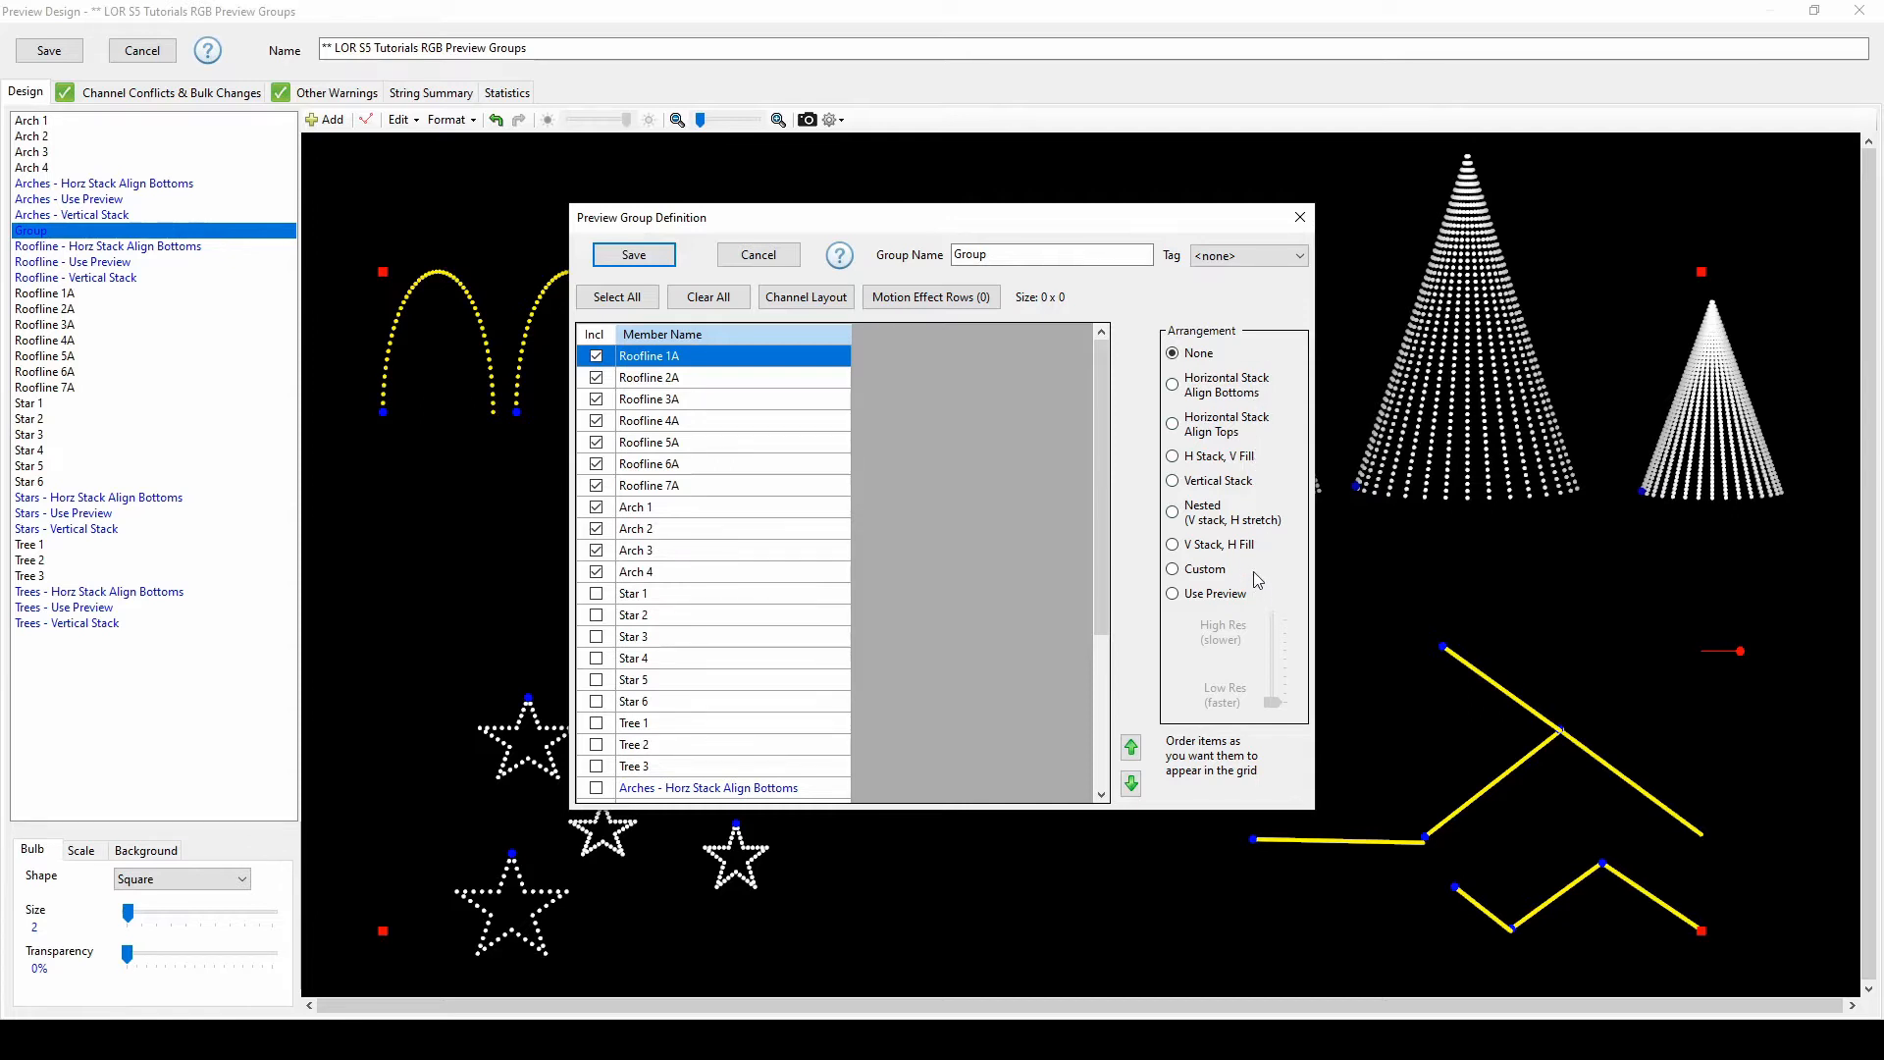
mouse_move(1257, 337)
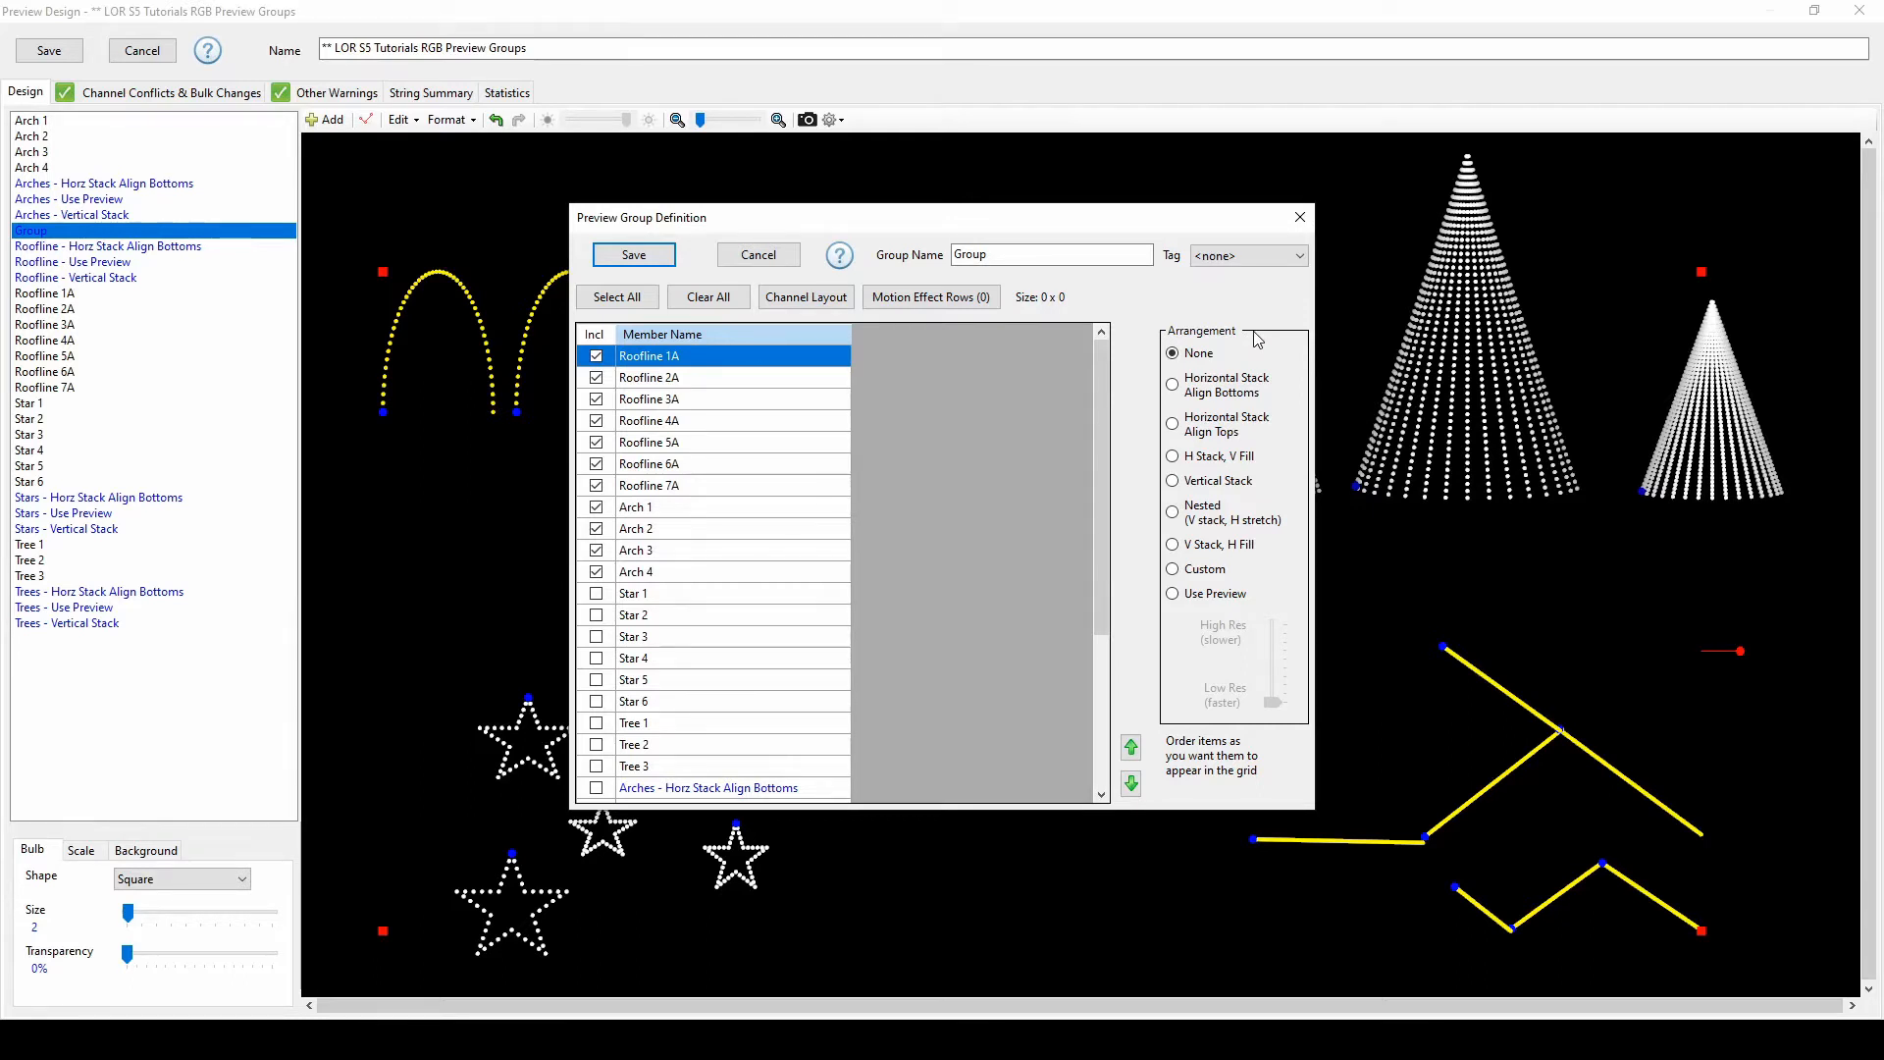
Compare Horizontal Stack Align Bottoms and Vertical Stack arrangements, ending on Use Preview
left_click(1173, 385)
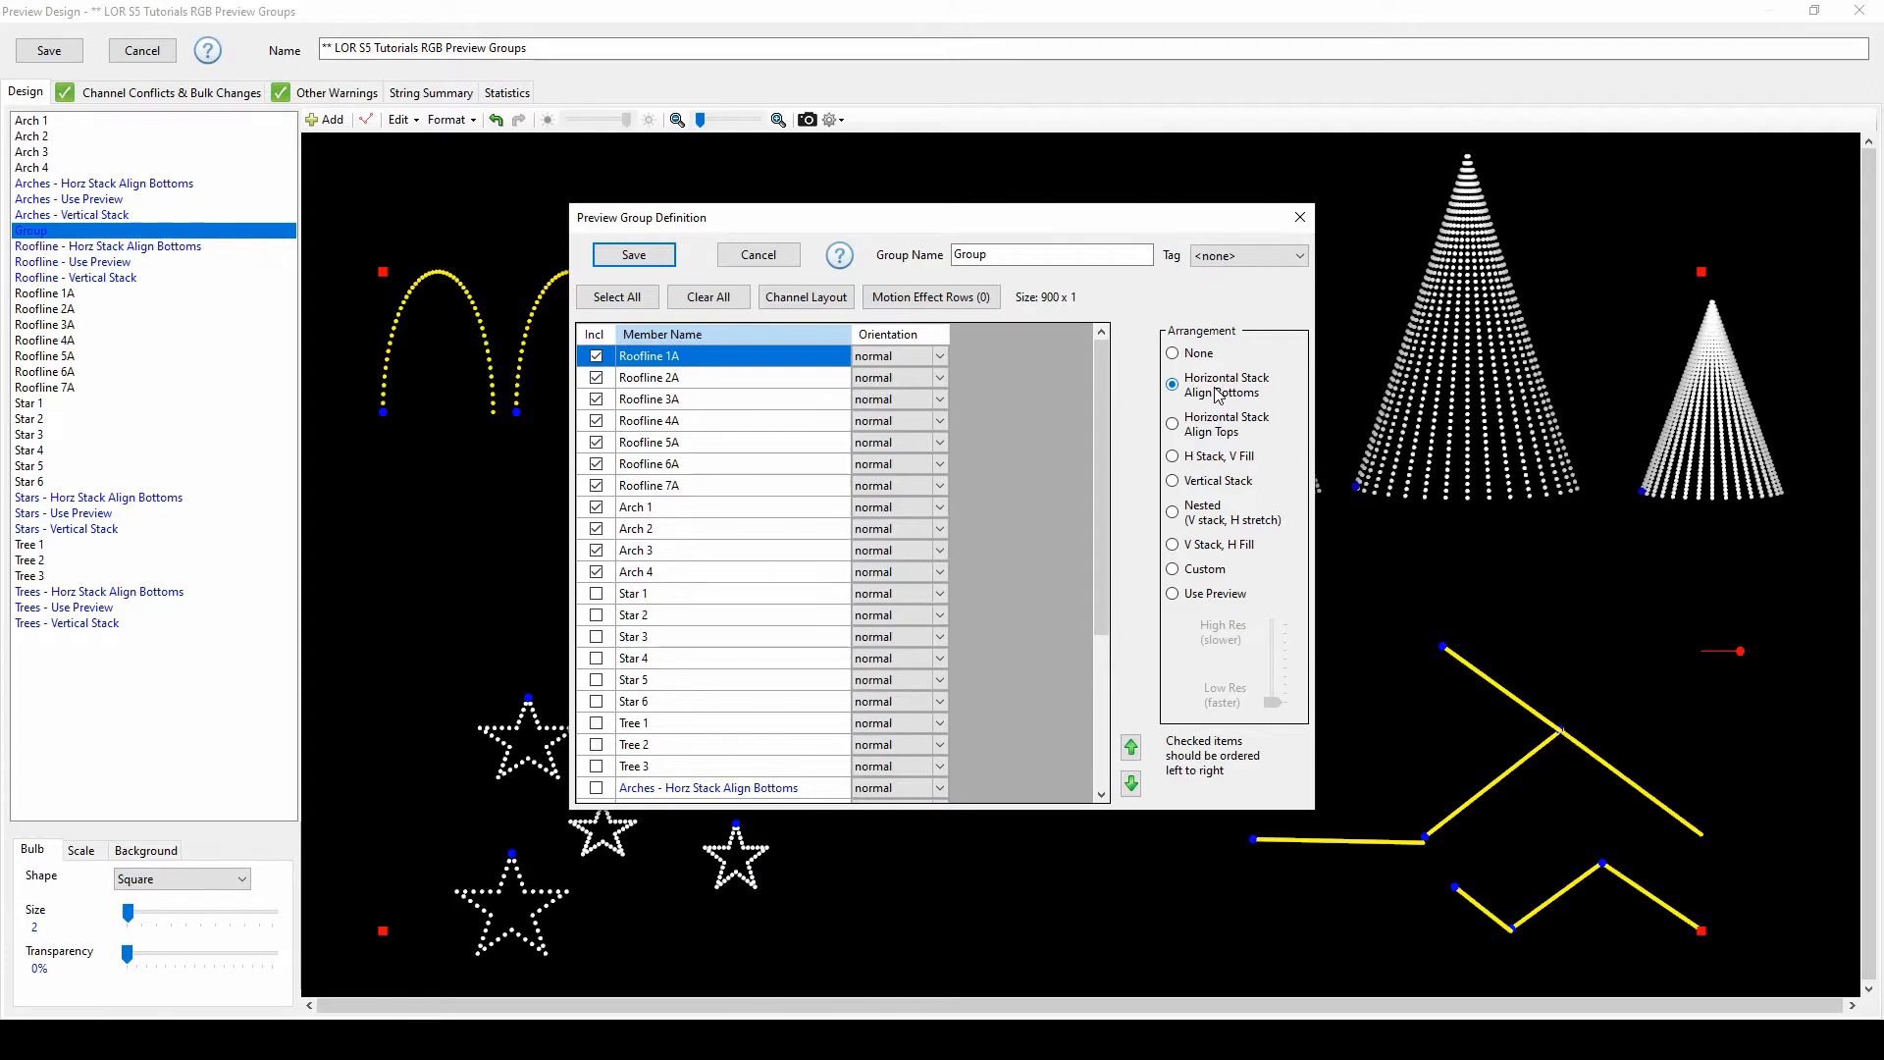
left_click(1171, 481)
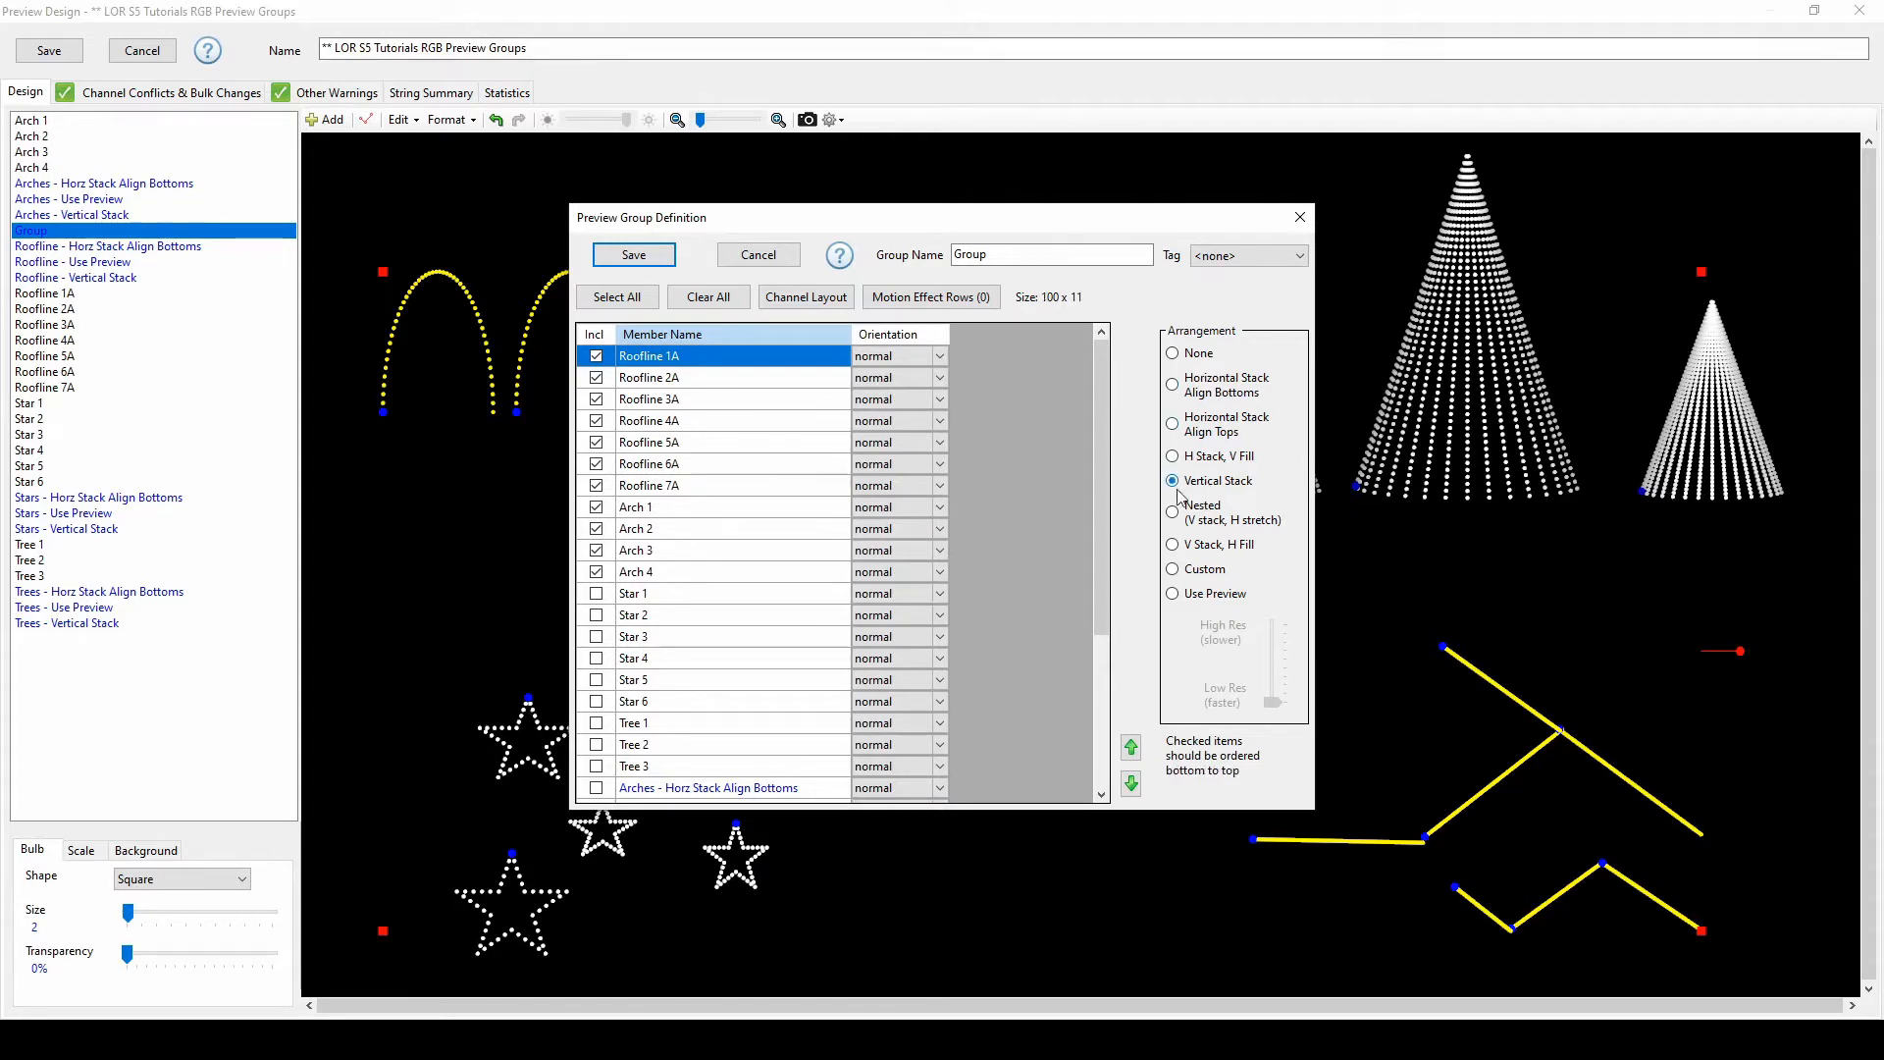
left_click(1173, 593)
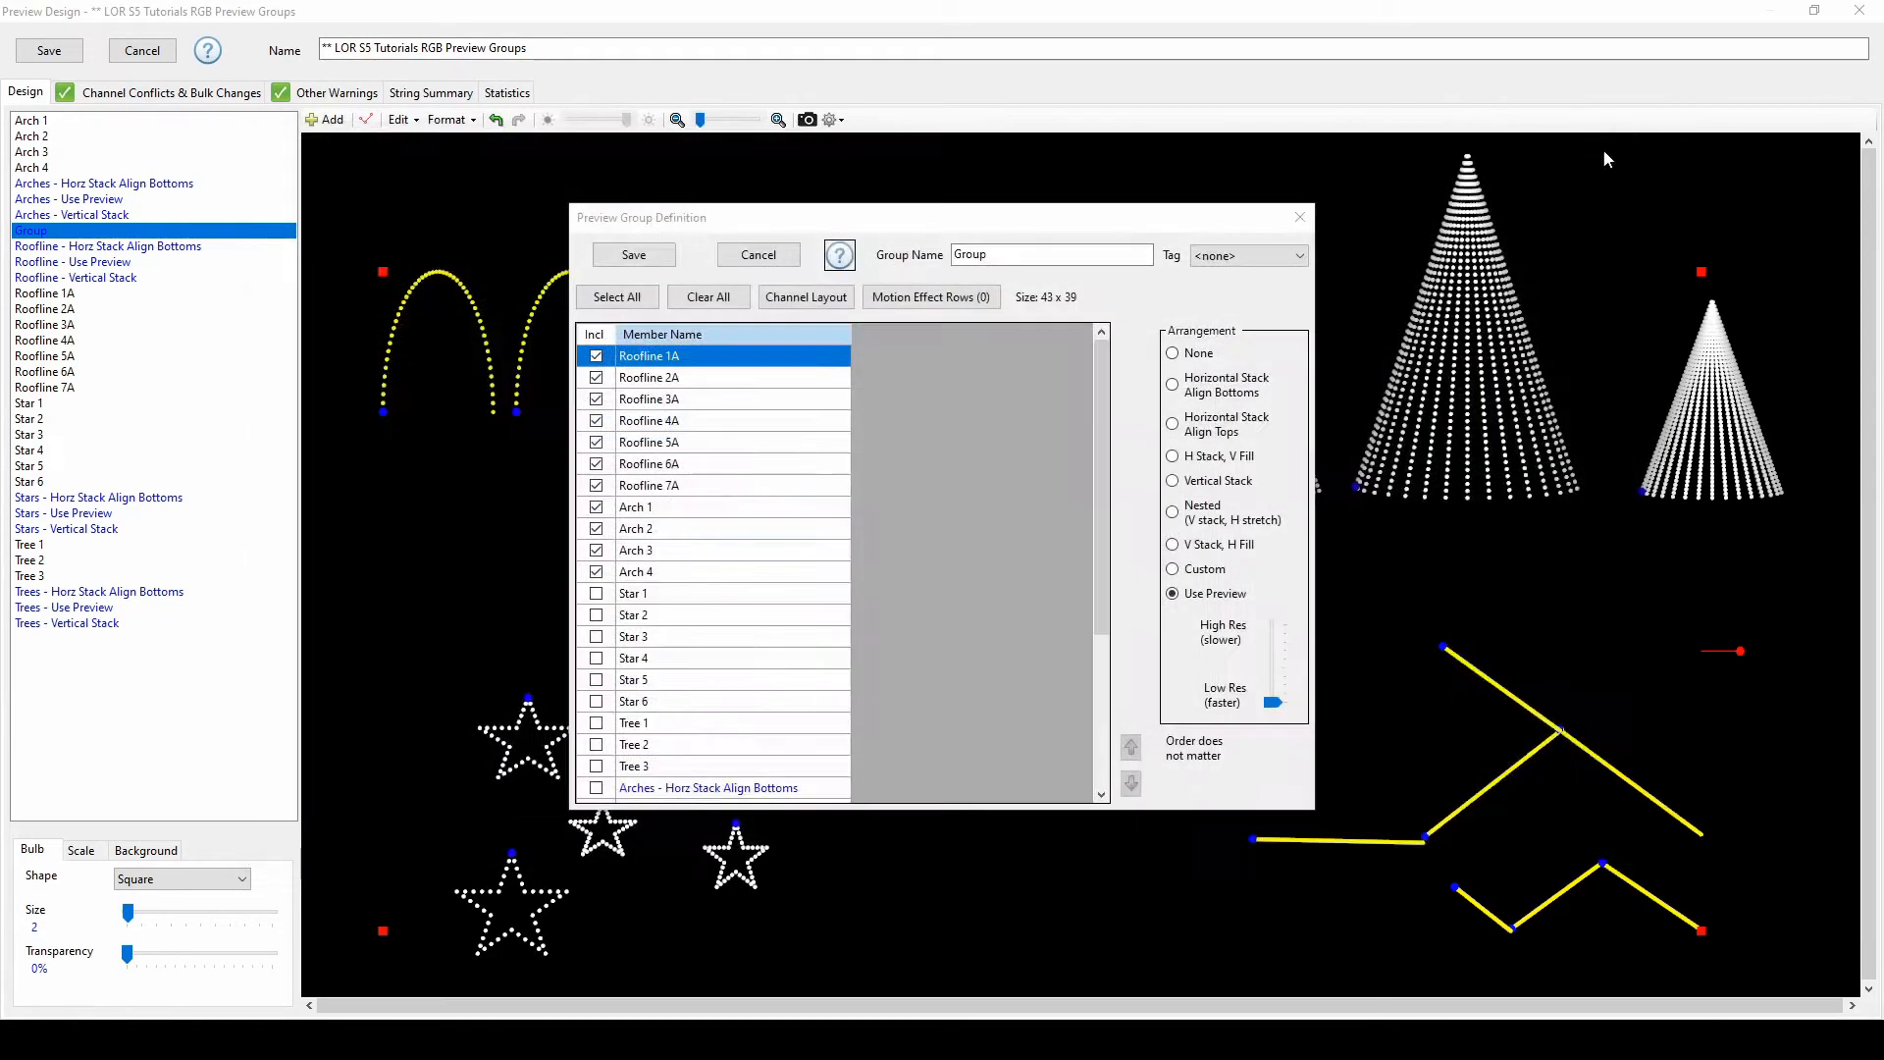
left_click(1172, 385)
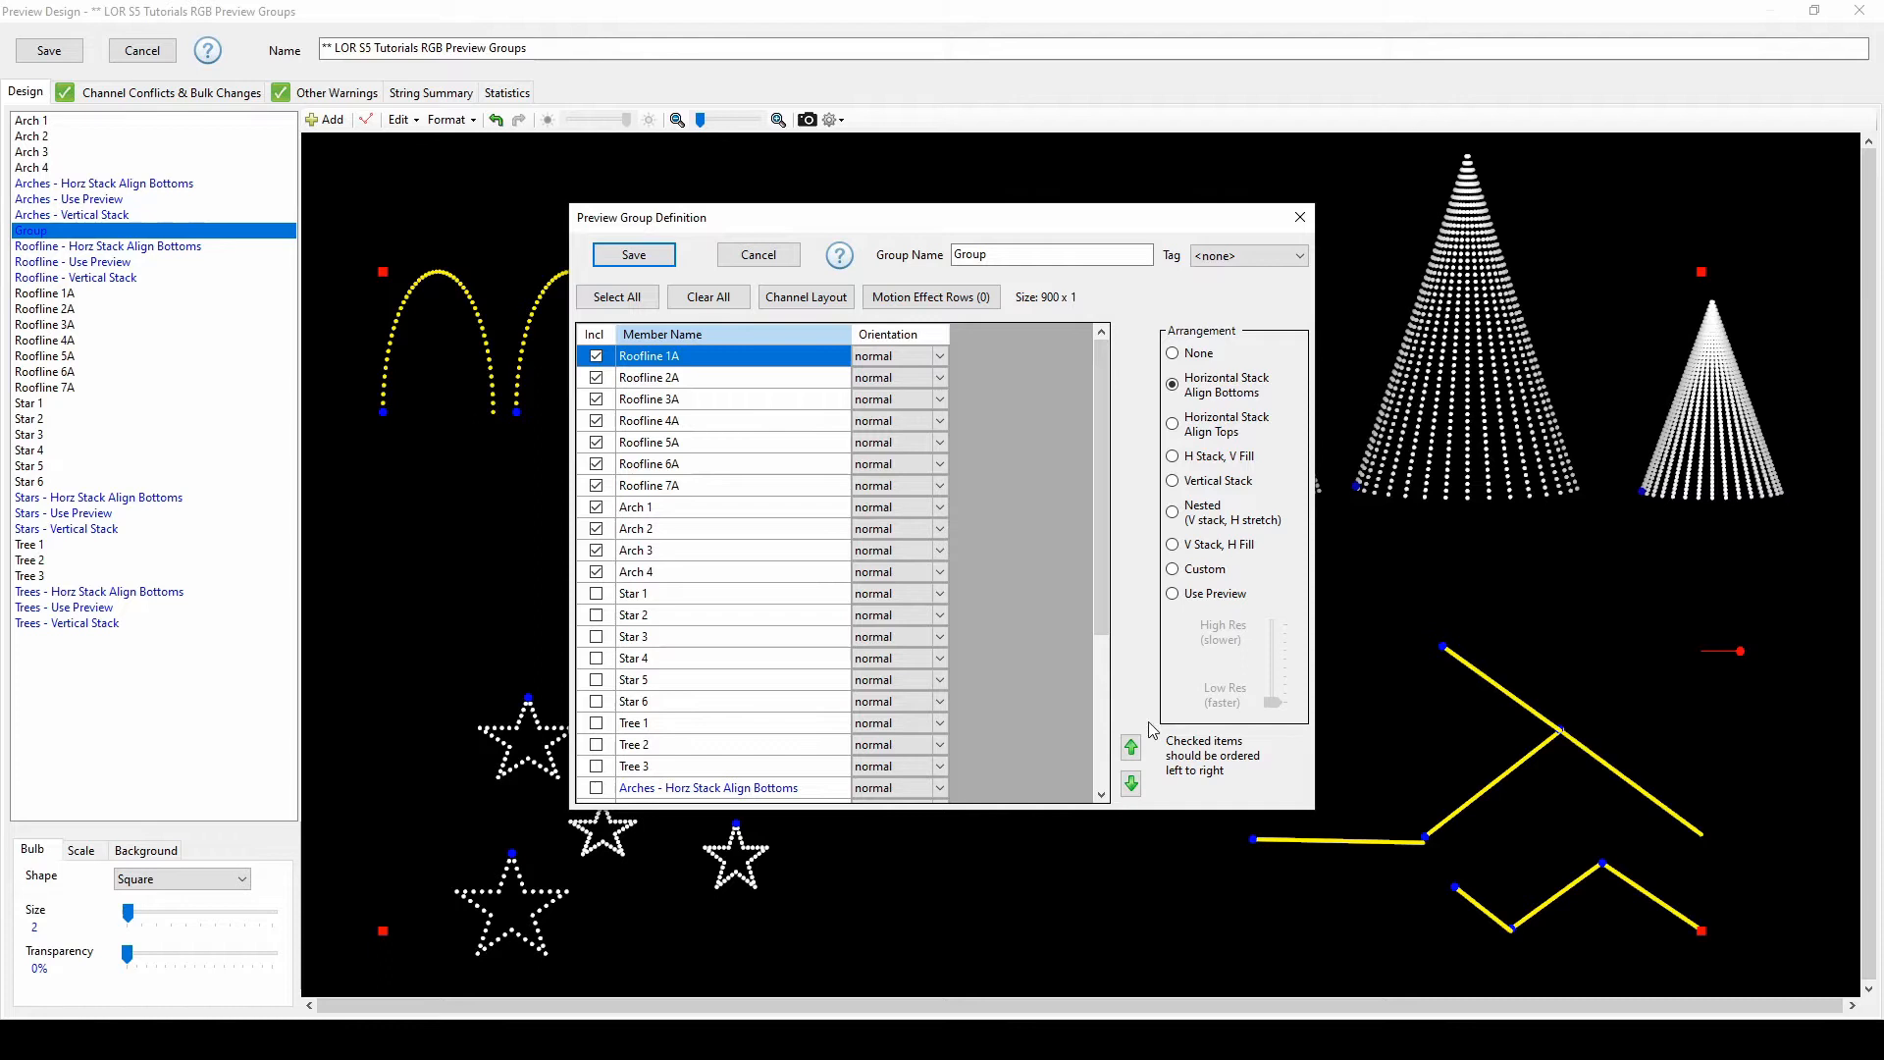
mouse_move(1226, 791)
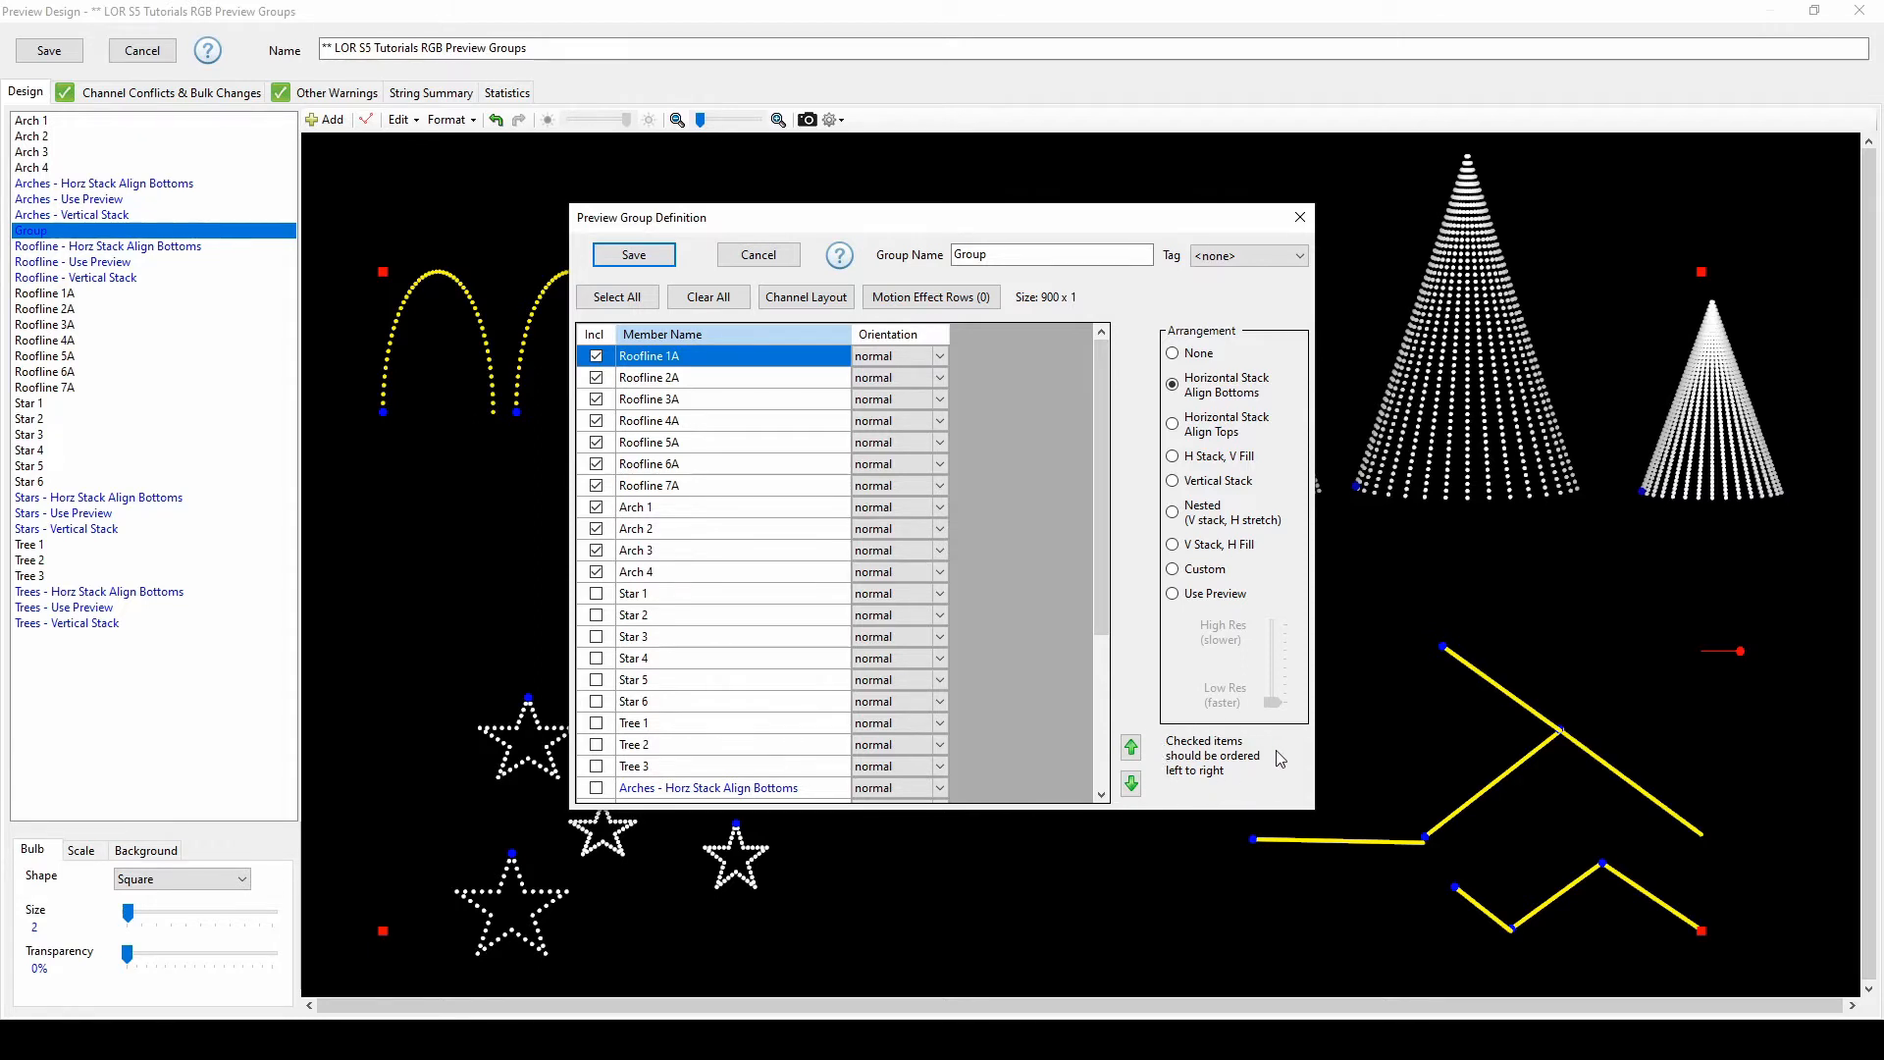
left_click(1173, 480)
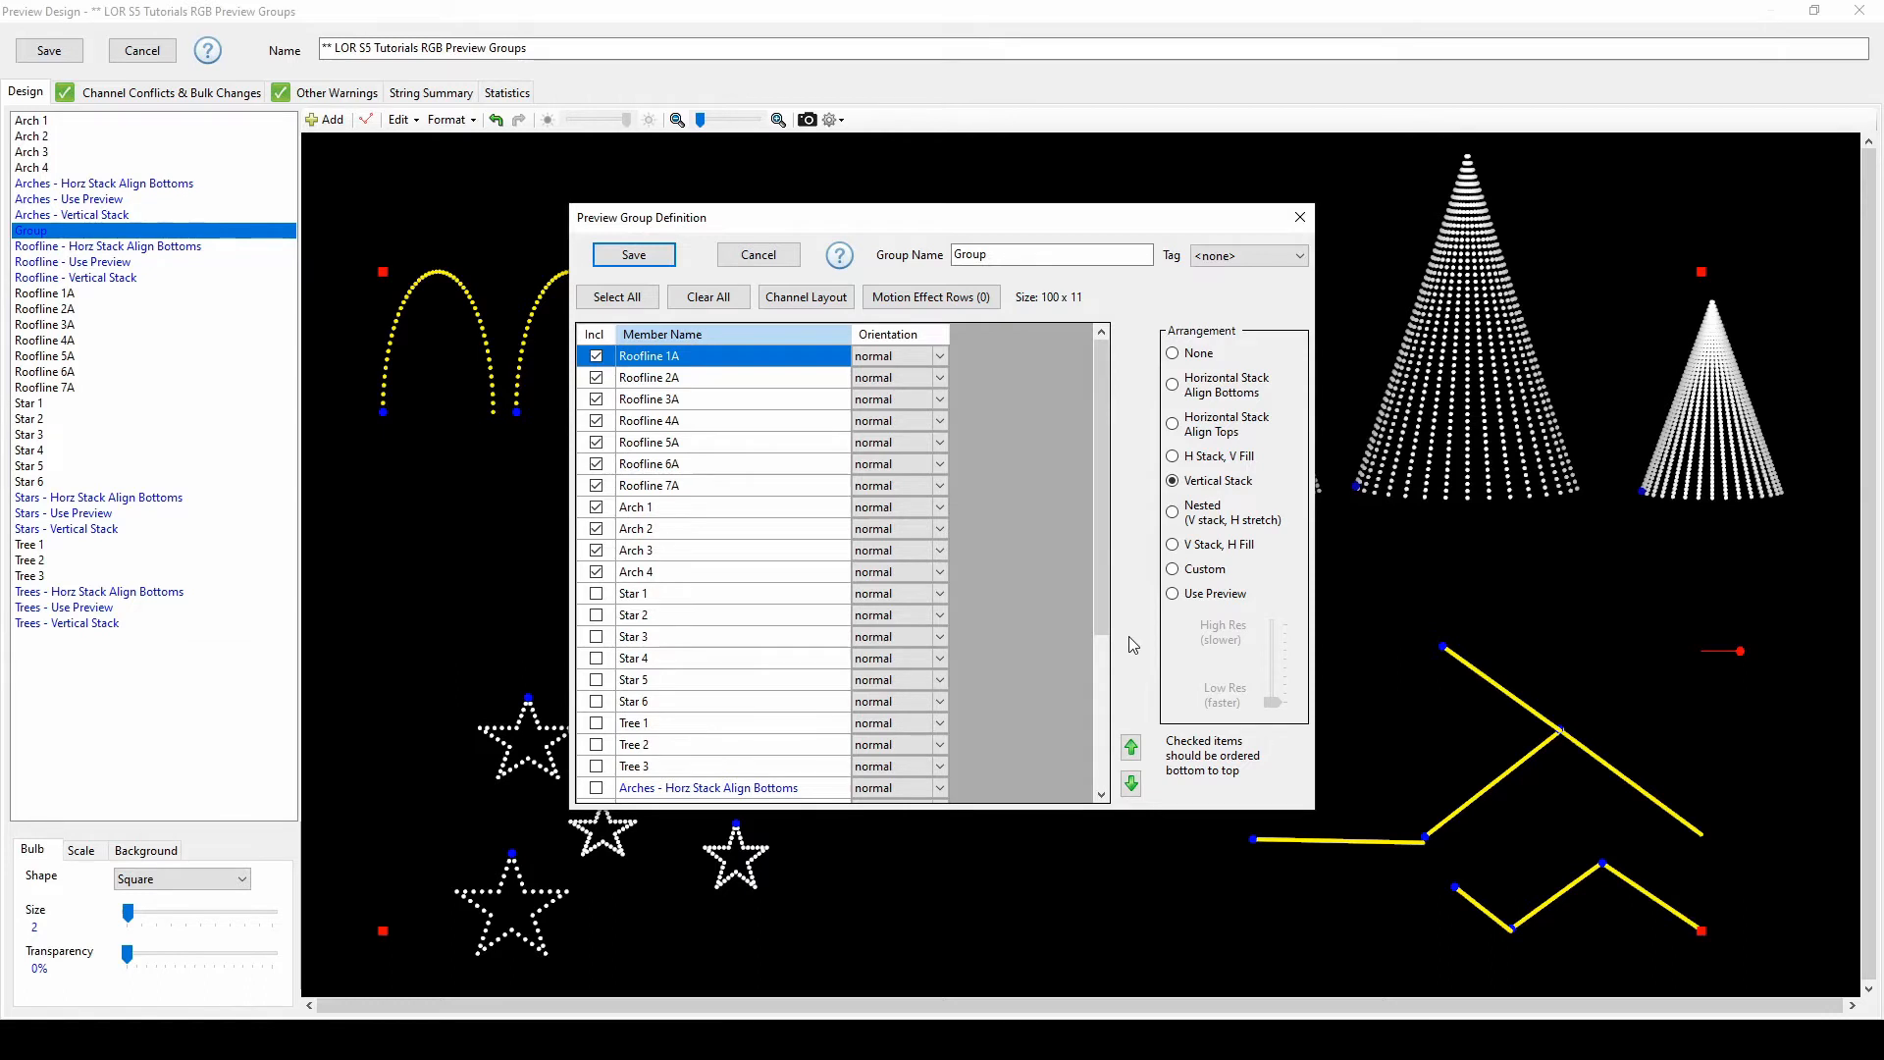
left_click(1173, 593)
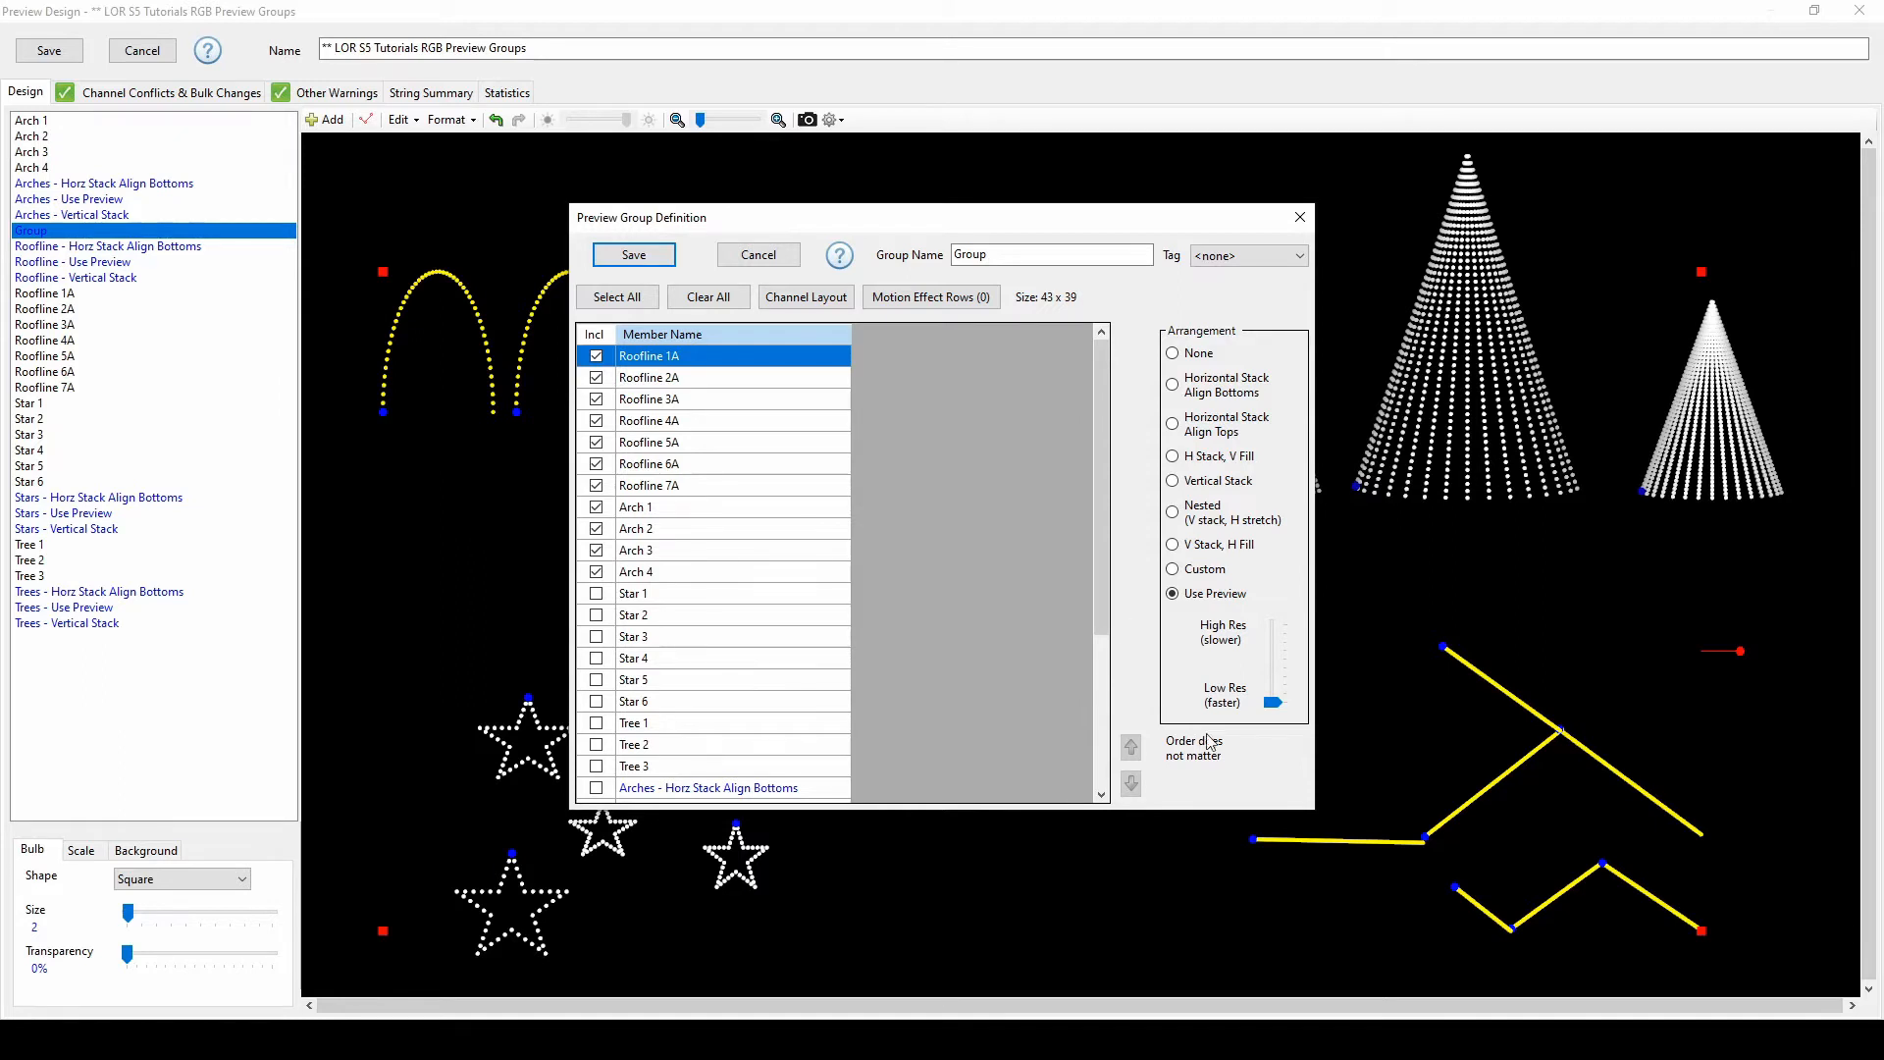
mouse_move(1271, 753)
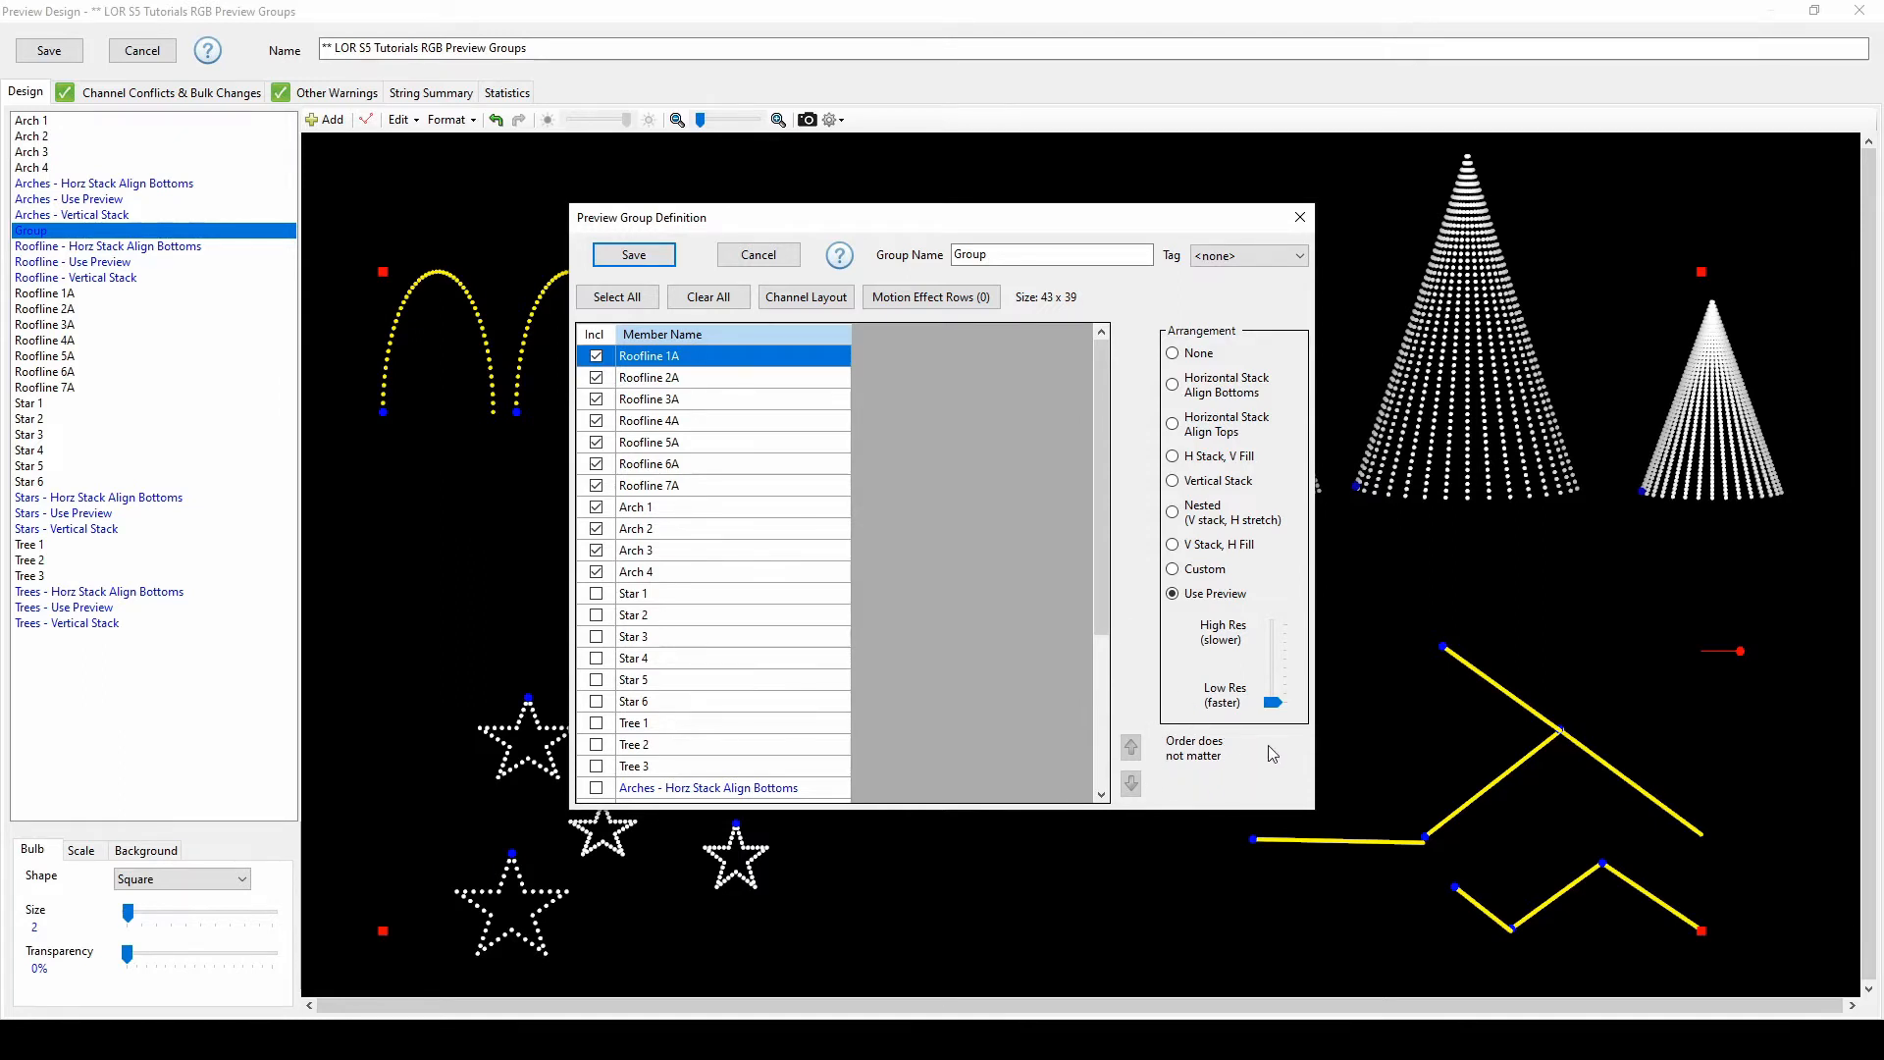
Raise the group's resolution to High Res, return it to Low Res, and close the definition
left_click_drag(1283, 703, 1276, 653)
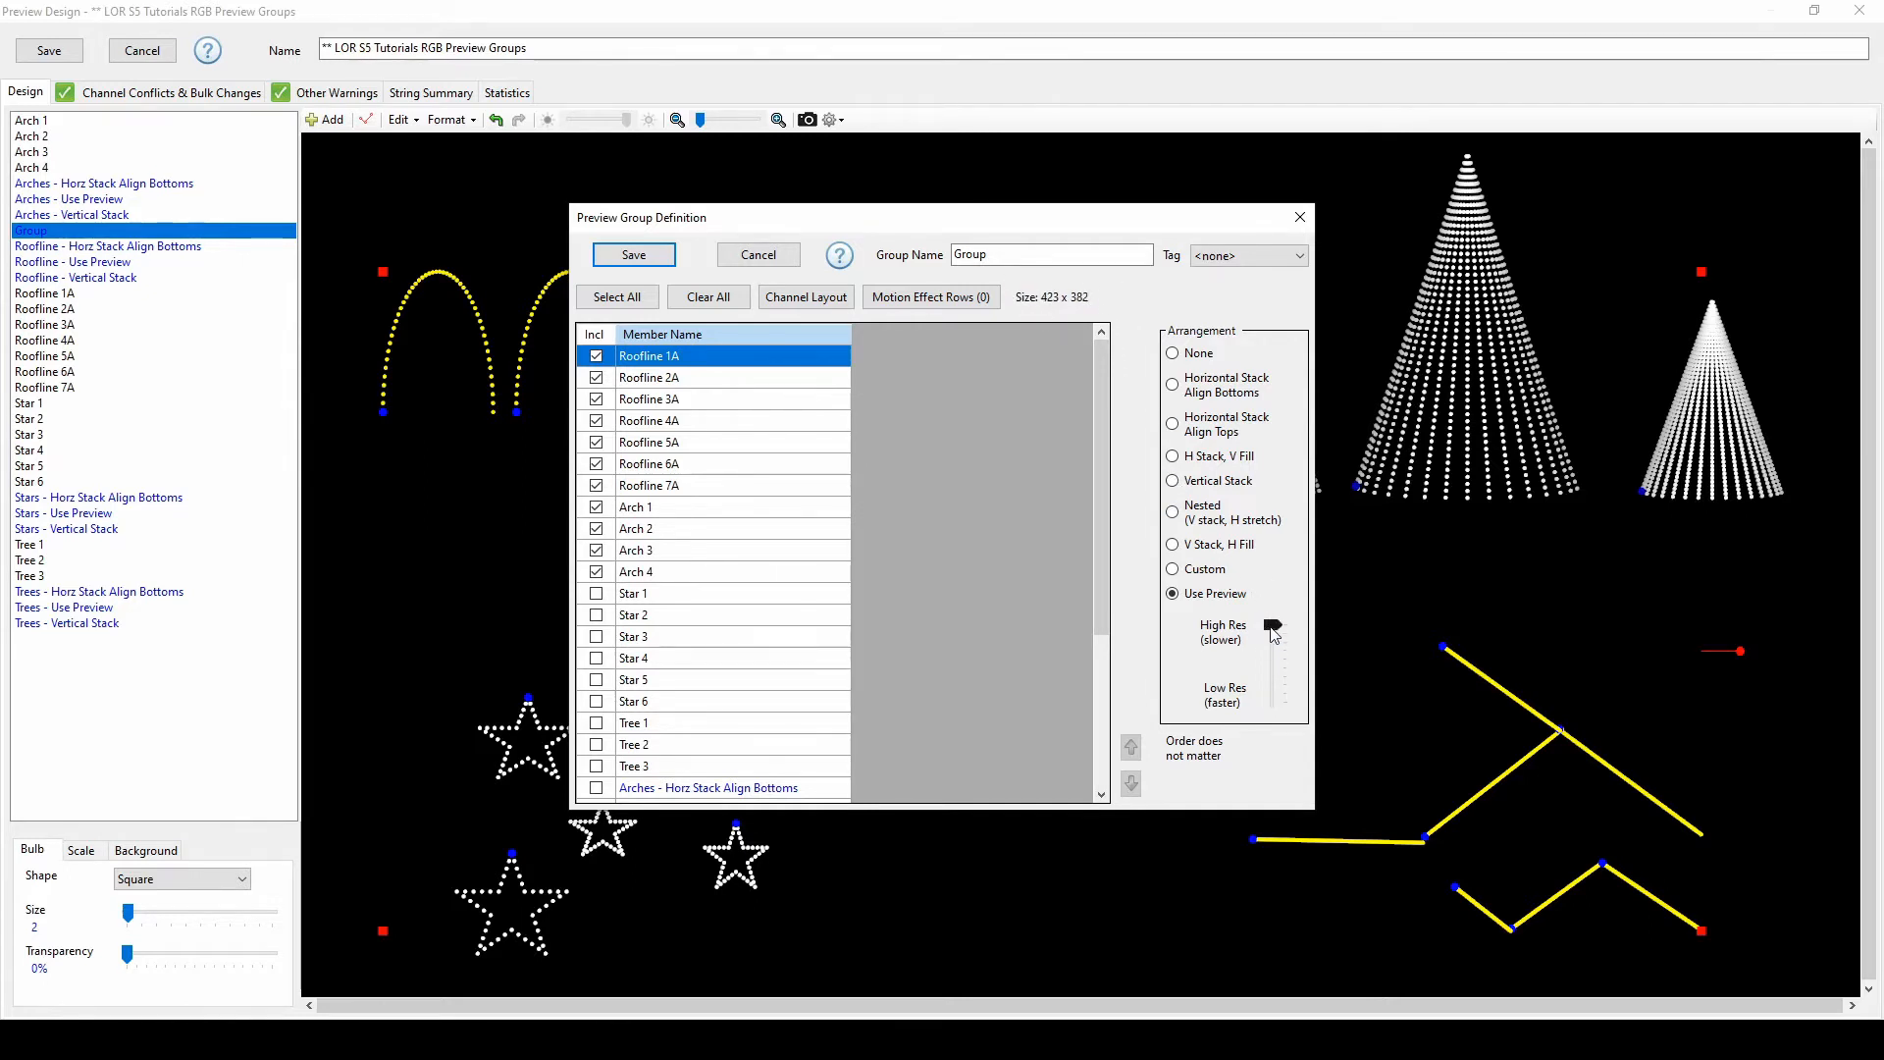
left_click_drag(1272, 631, 1272, 702)
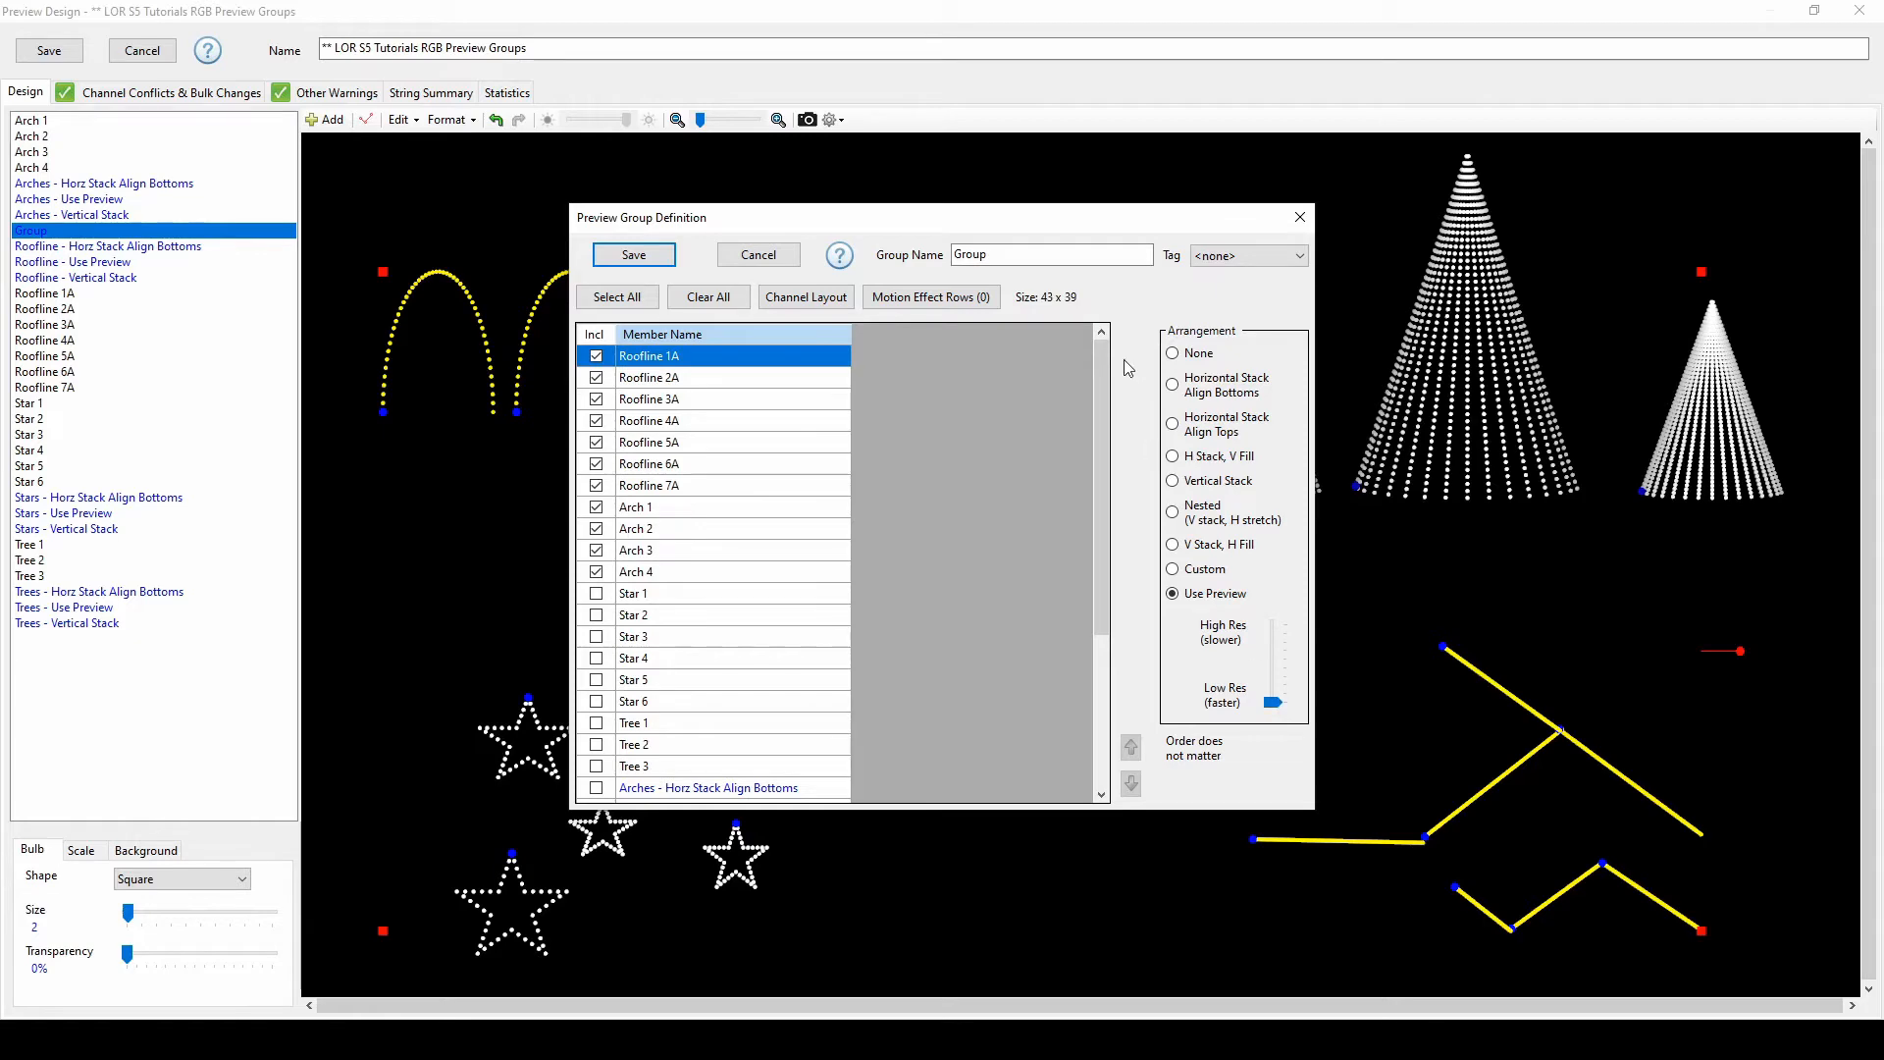
mouse_move(793, 248)
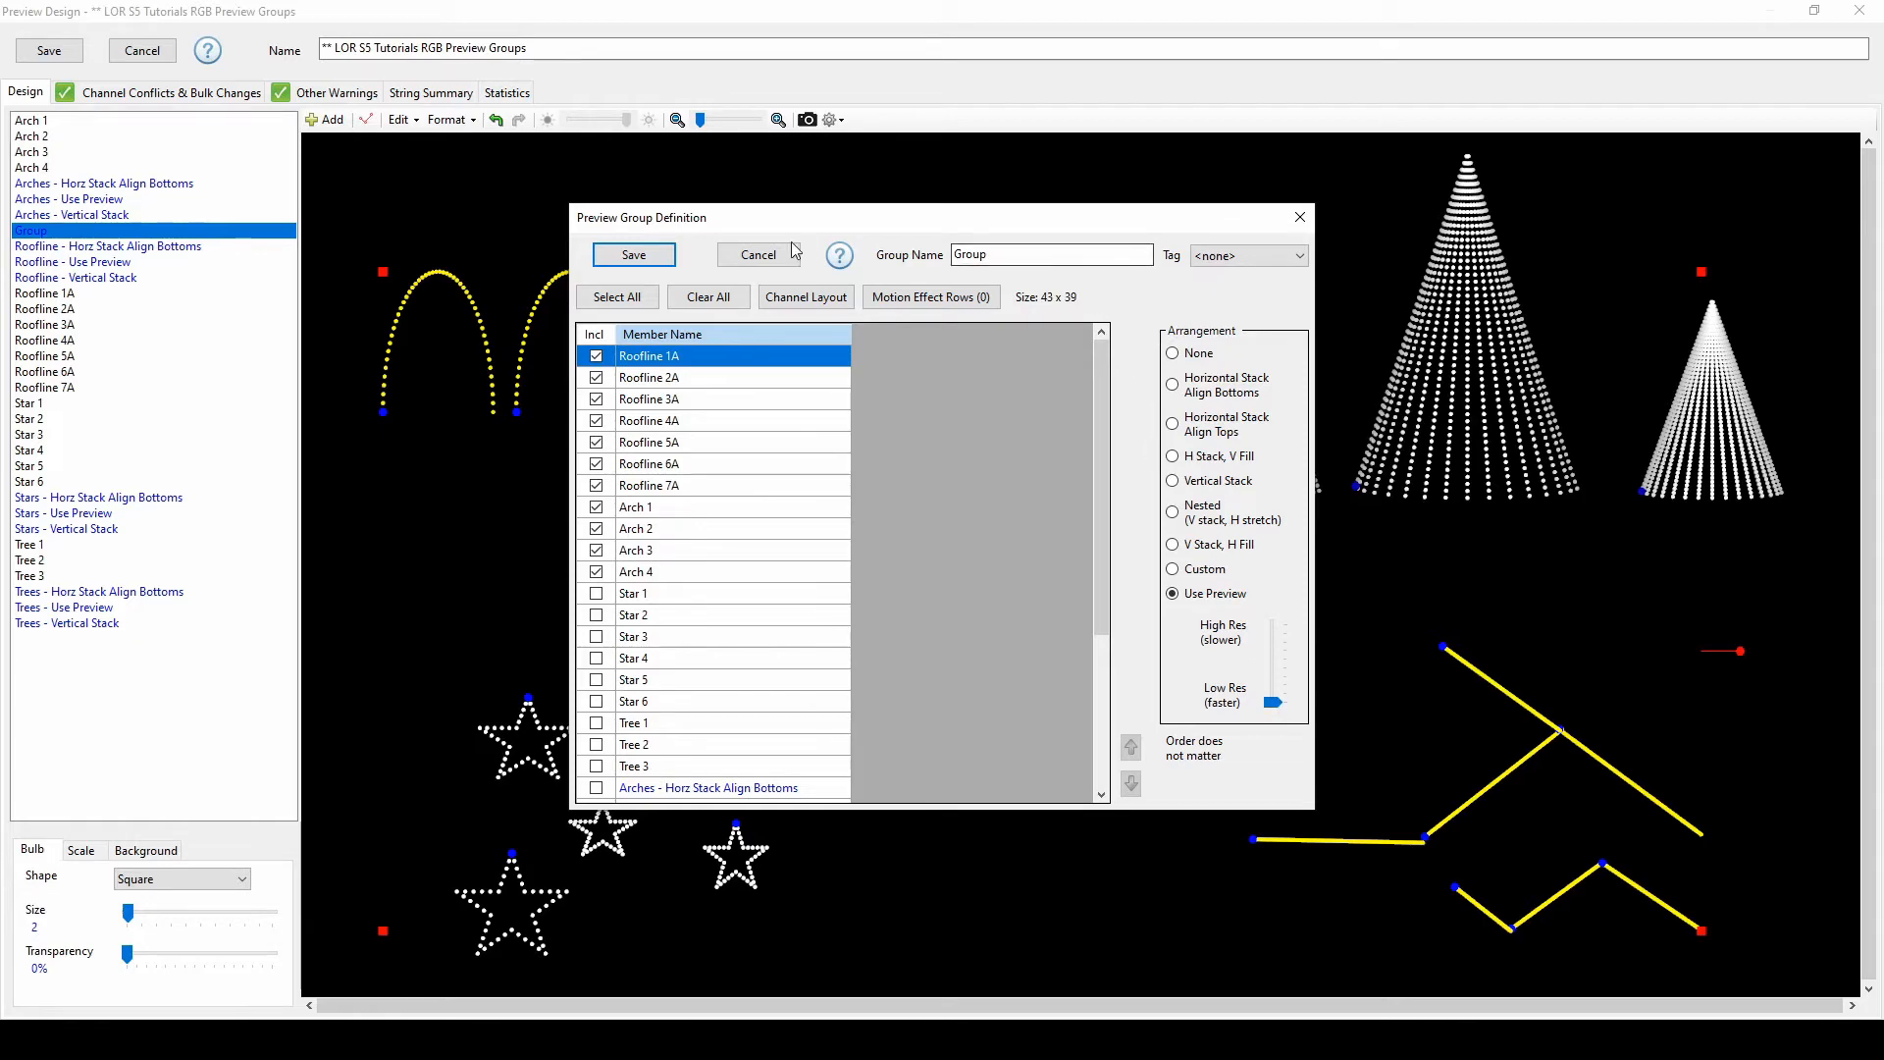
left_click(633, 253)
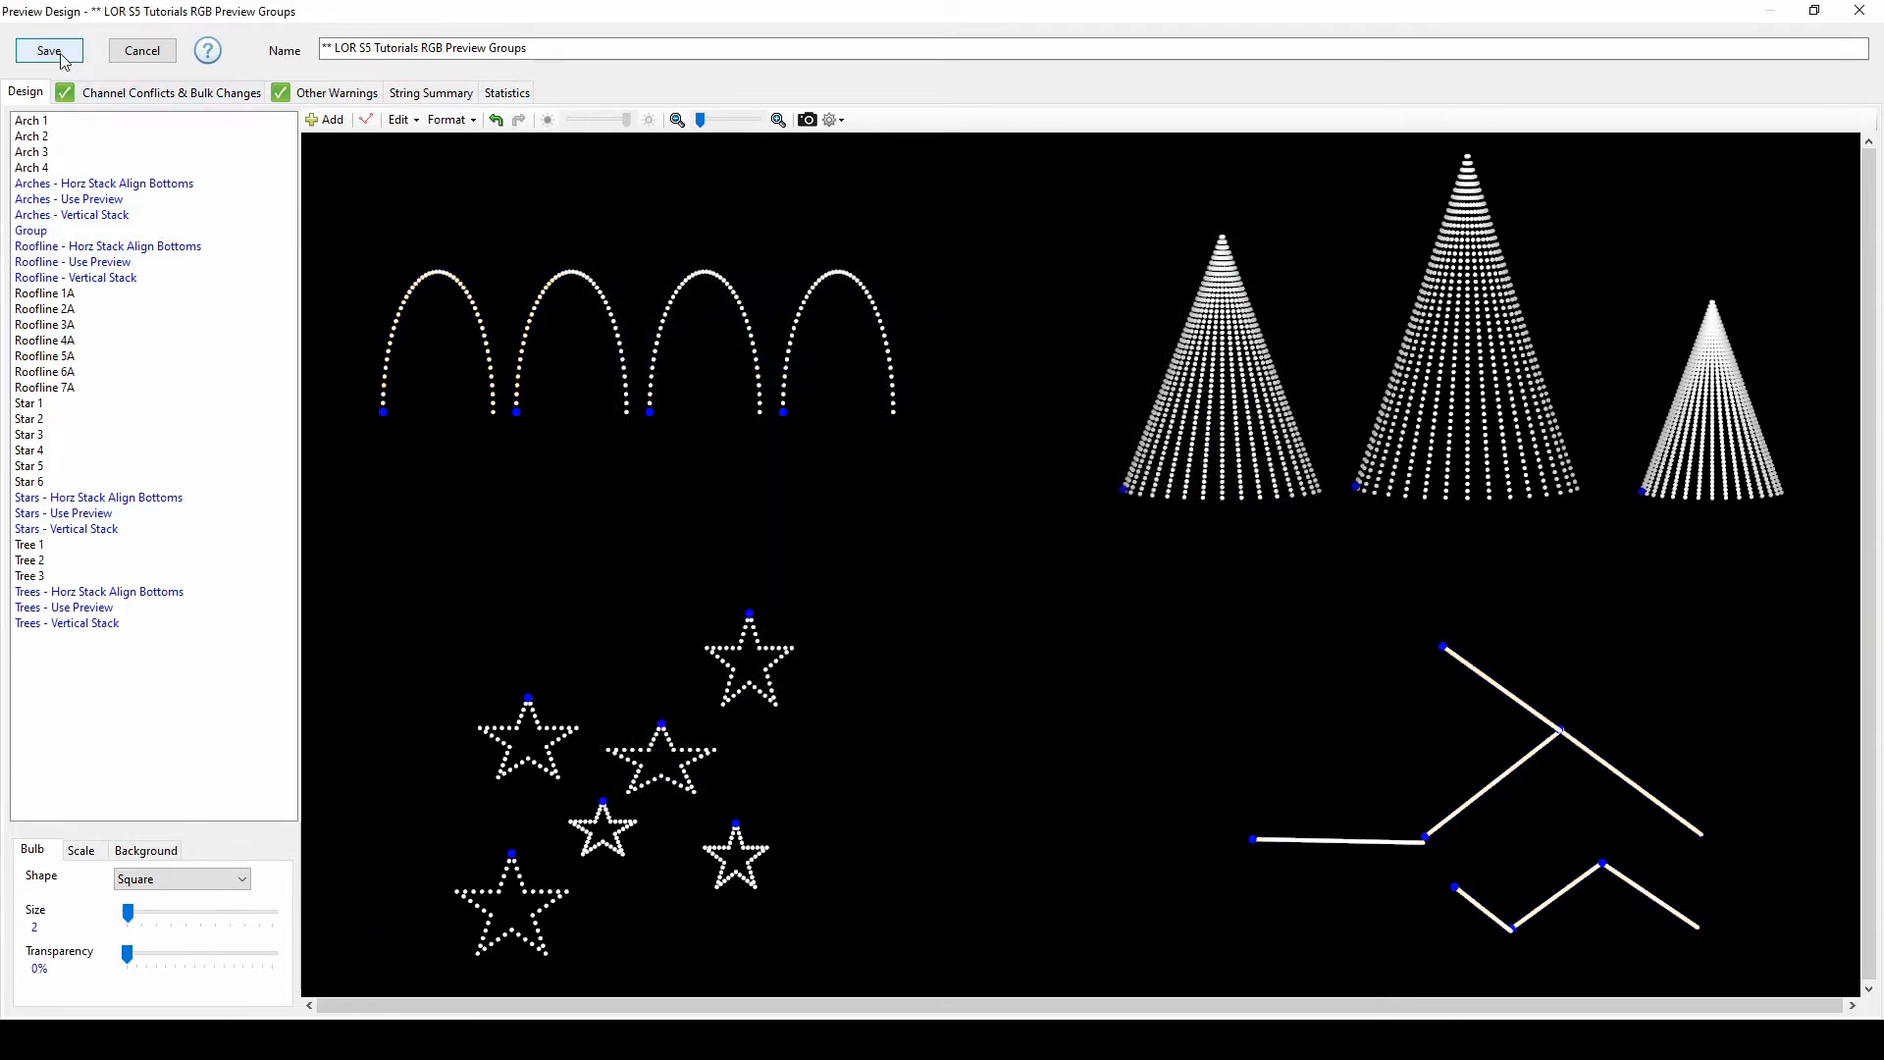
Save the preview design and select the Arches group row in the tutorial sequence
left_click(48, 50)
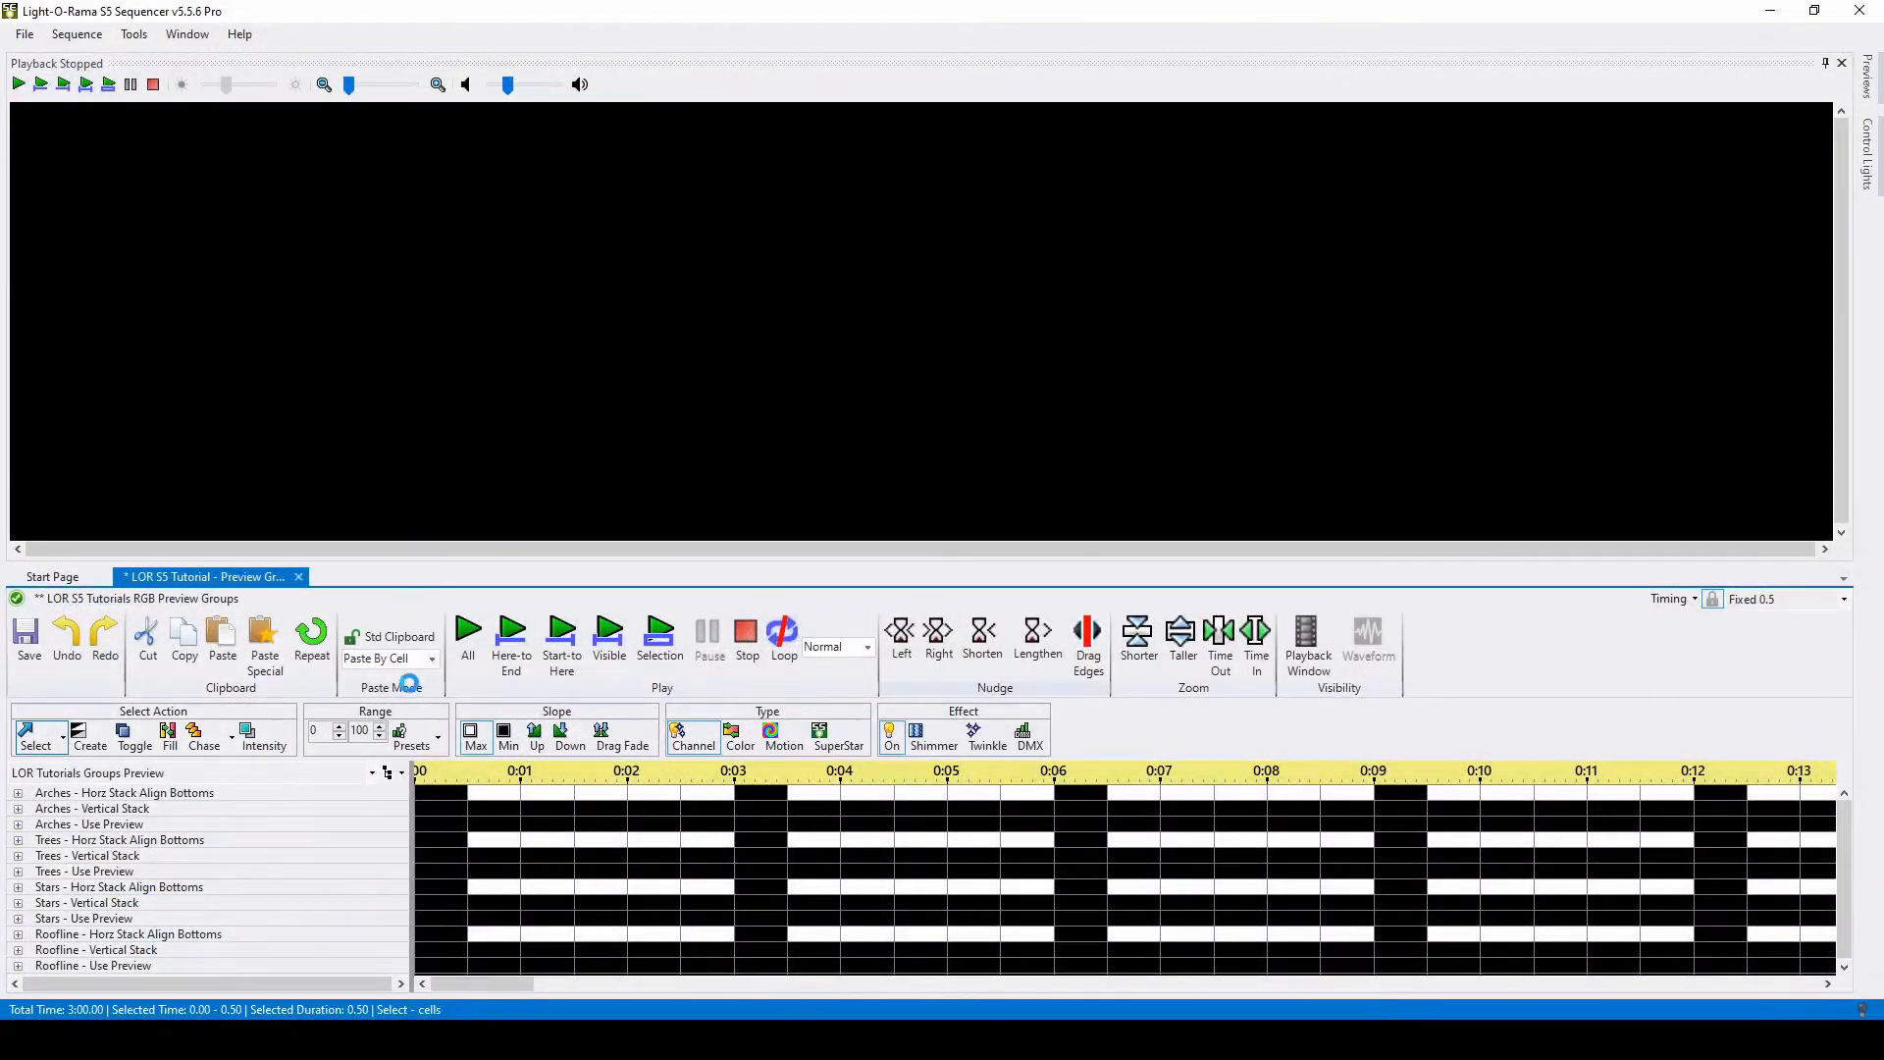
left_click(124, 792)
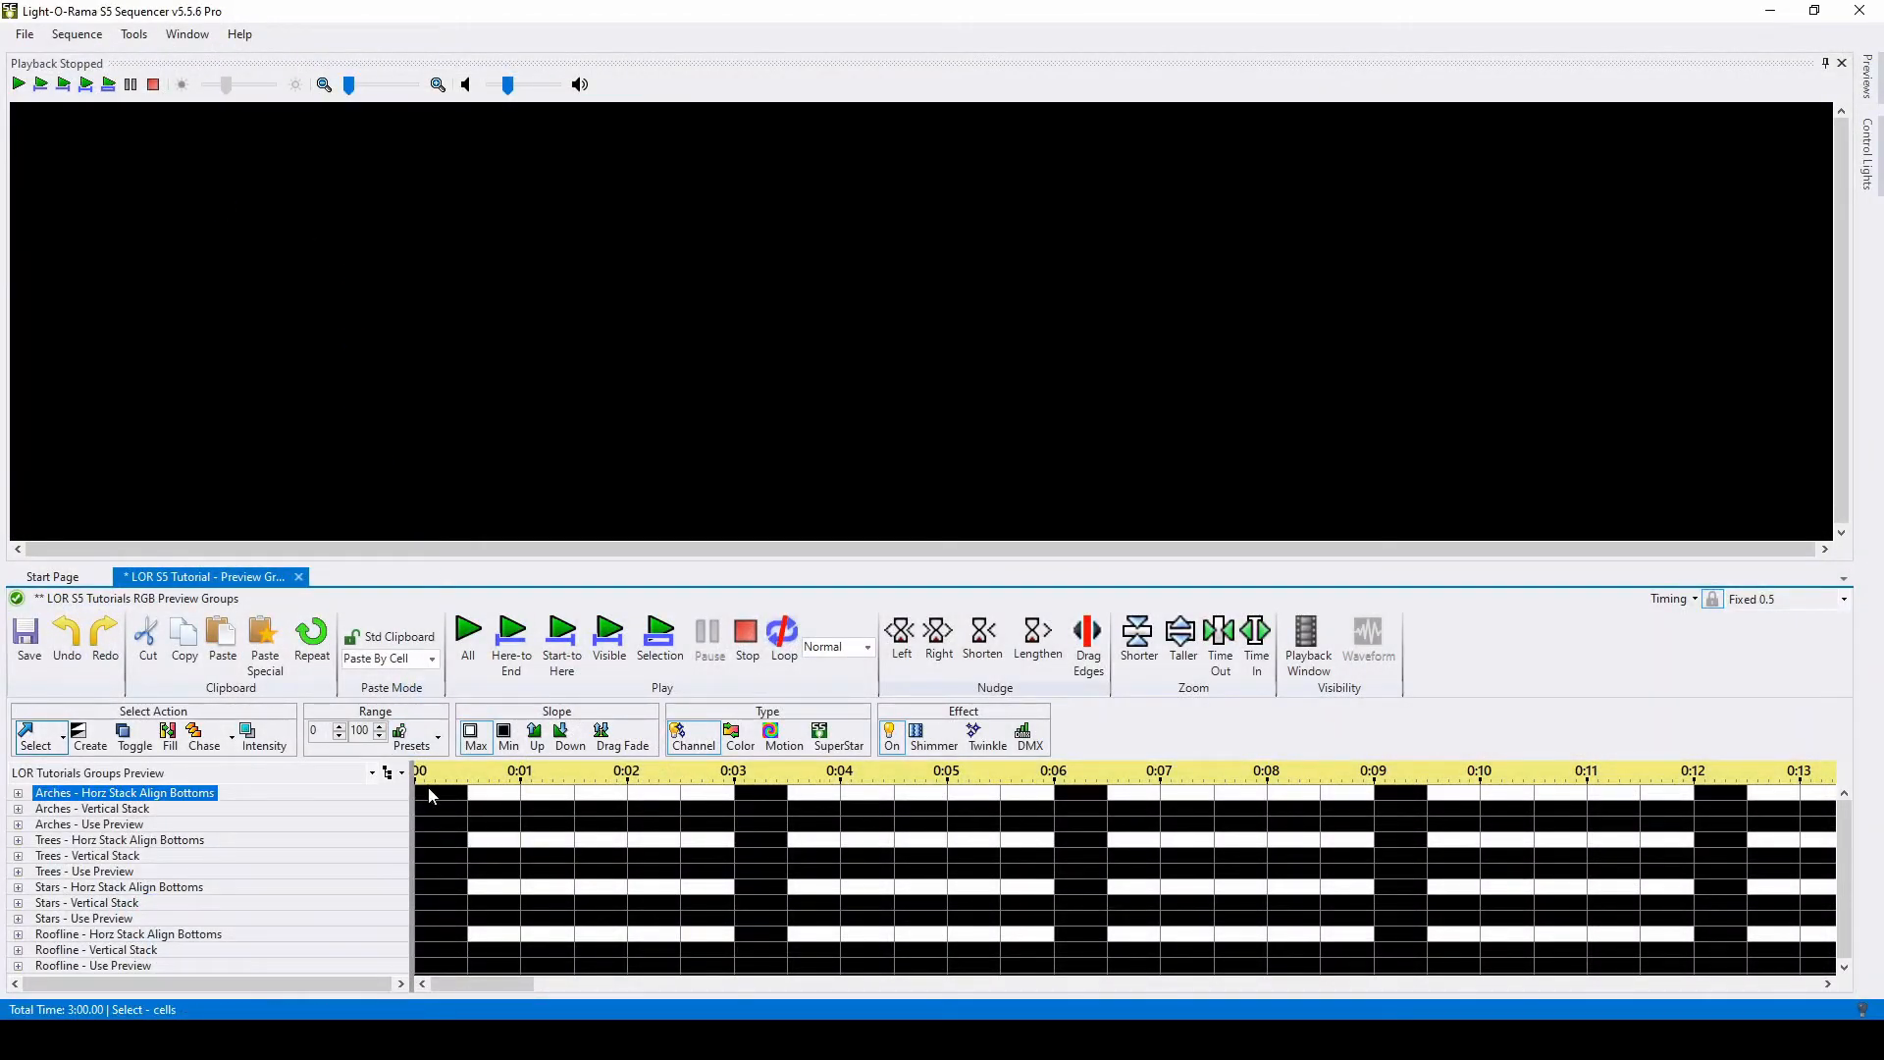
left_click(467, 630)
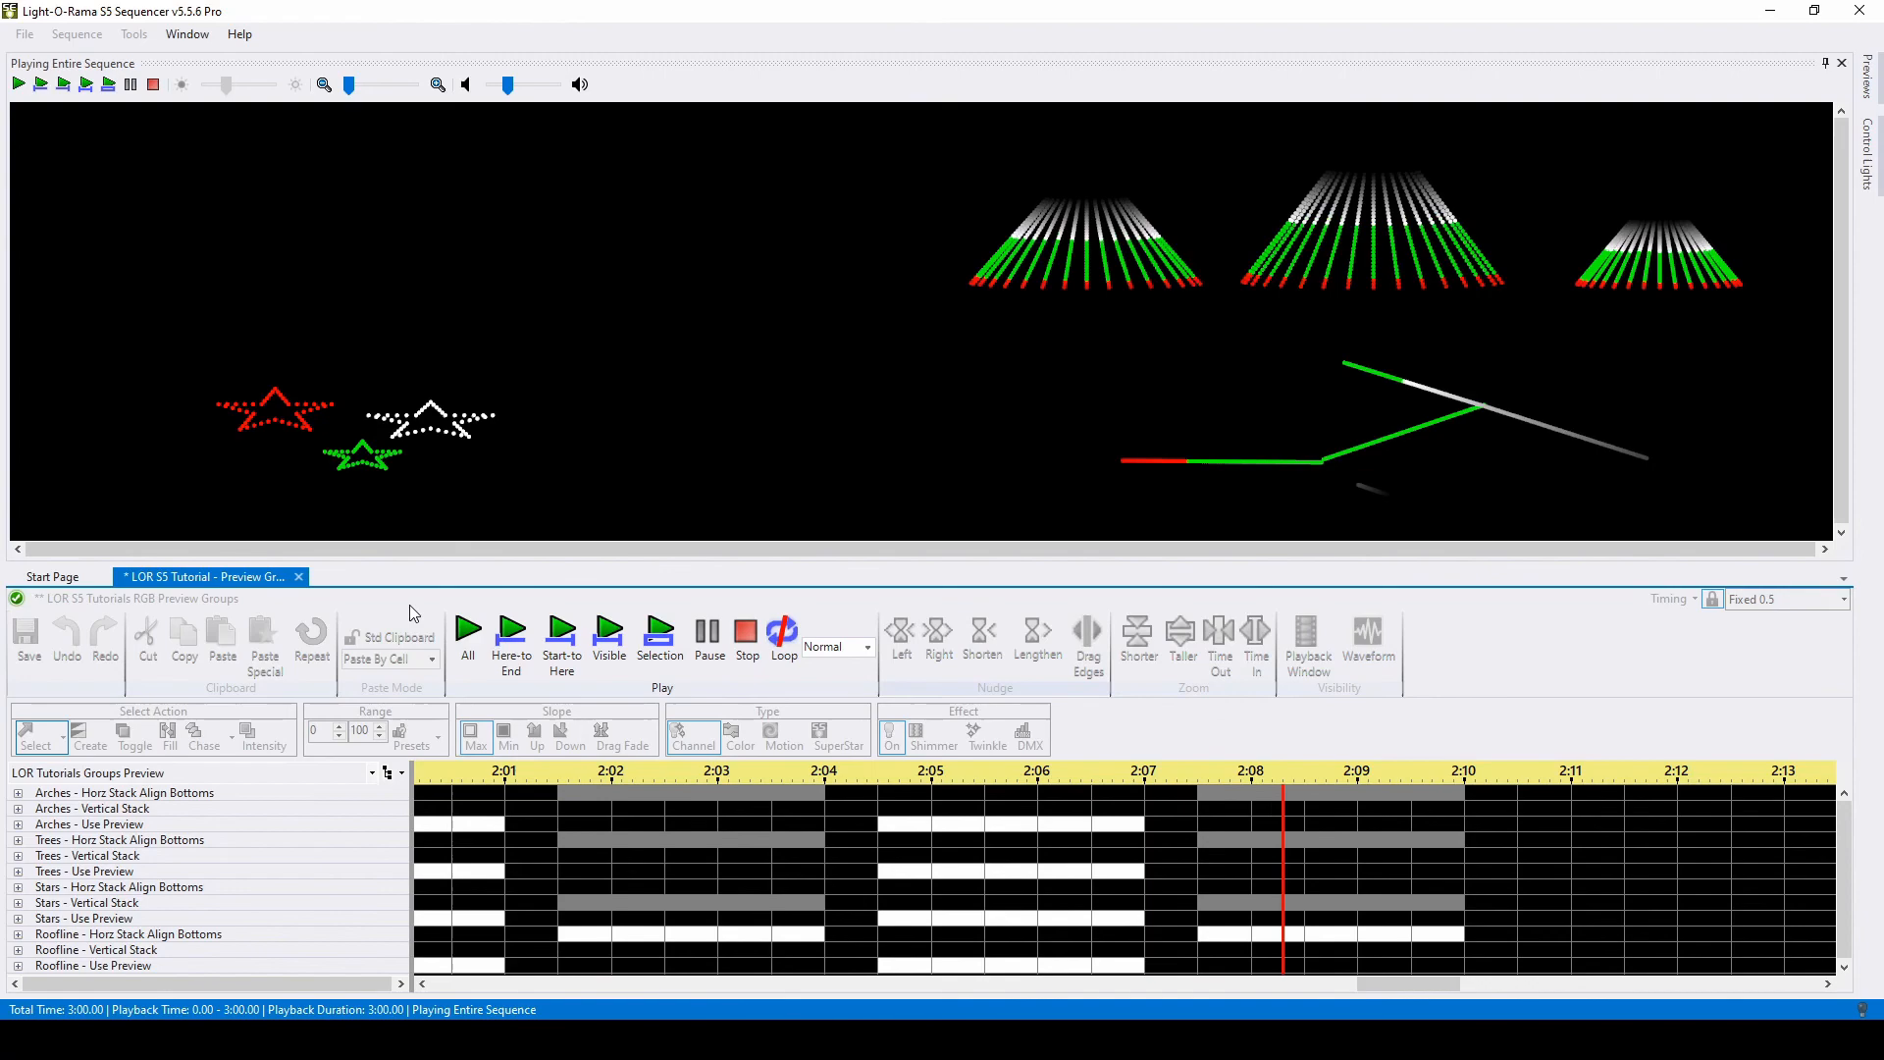
Stop sequence playback at about 2:10
left_click(745, 630)
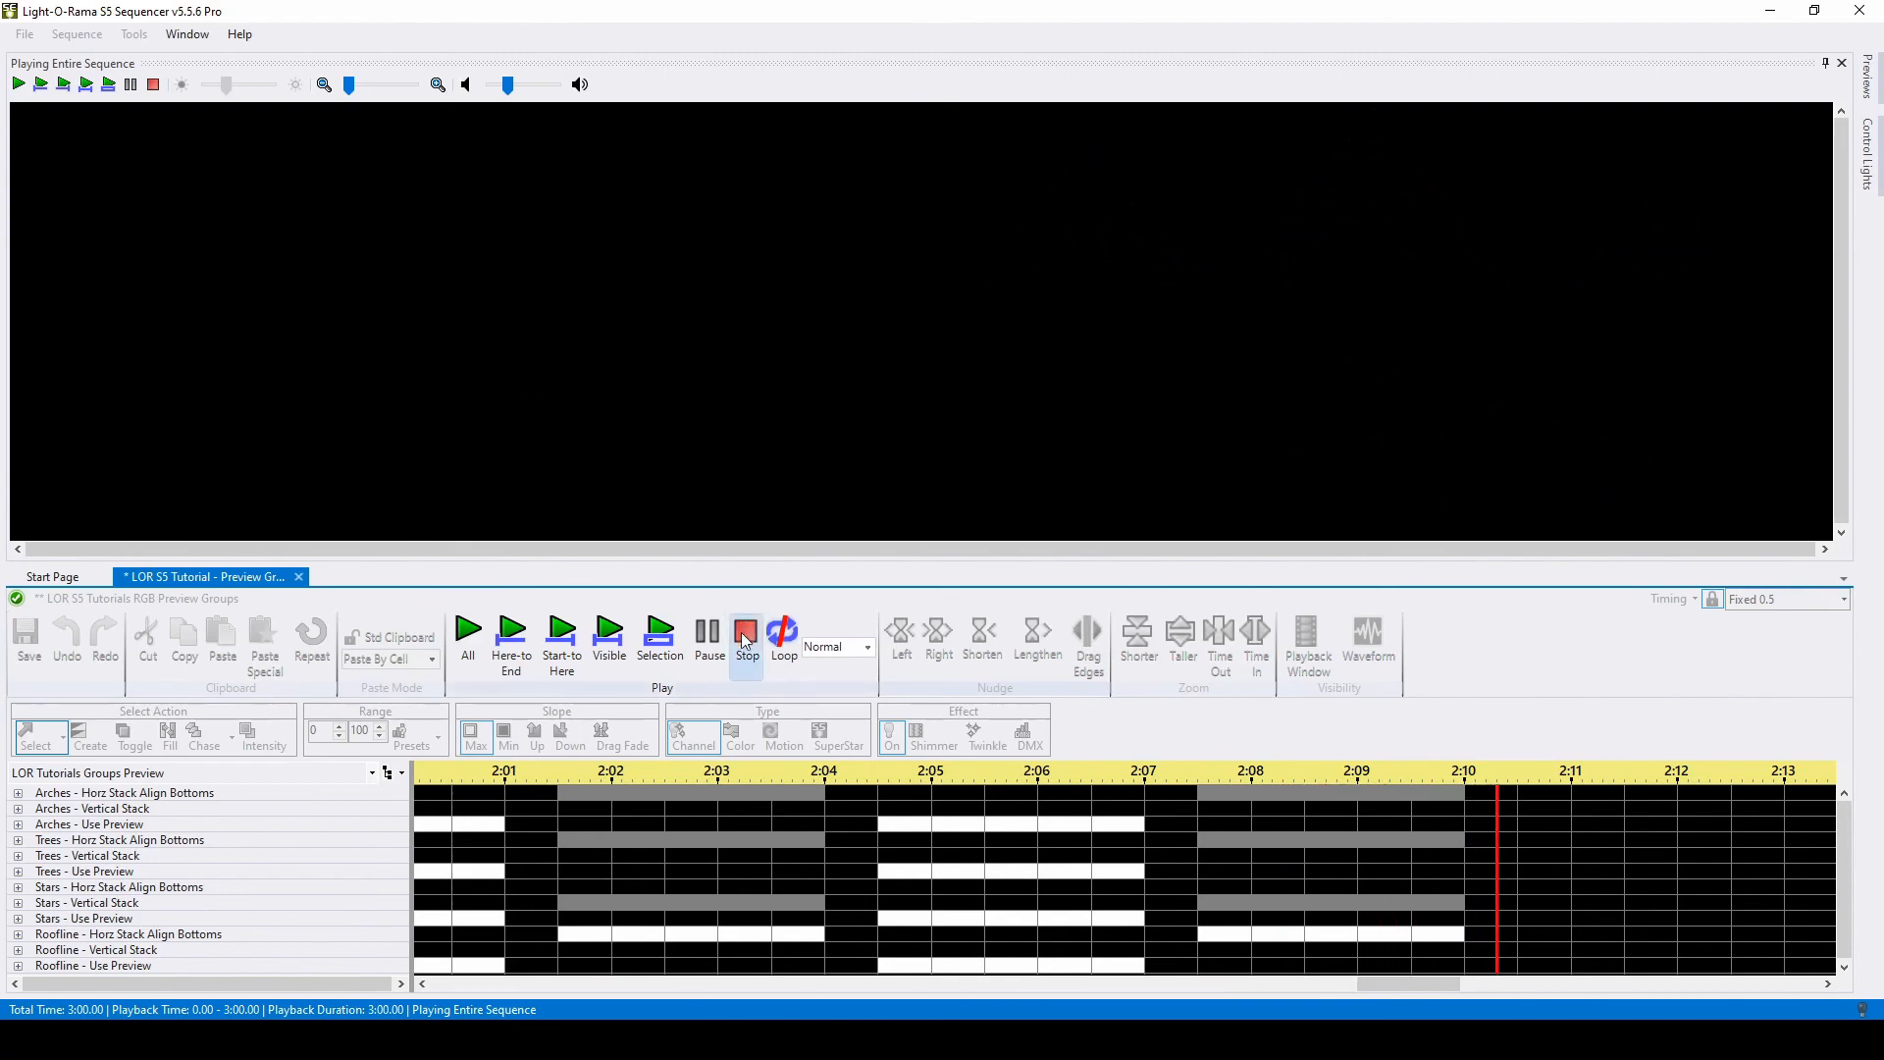
In Preview Design, inspect the Roofline - Use Preview and Roofline - Vertical Stack groups
left_click(745, 631)
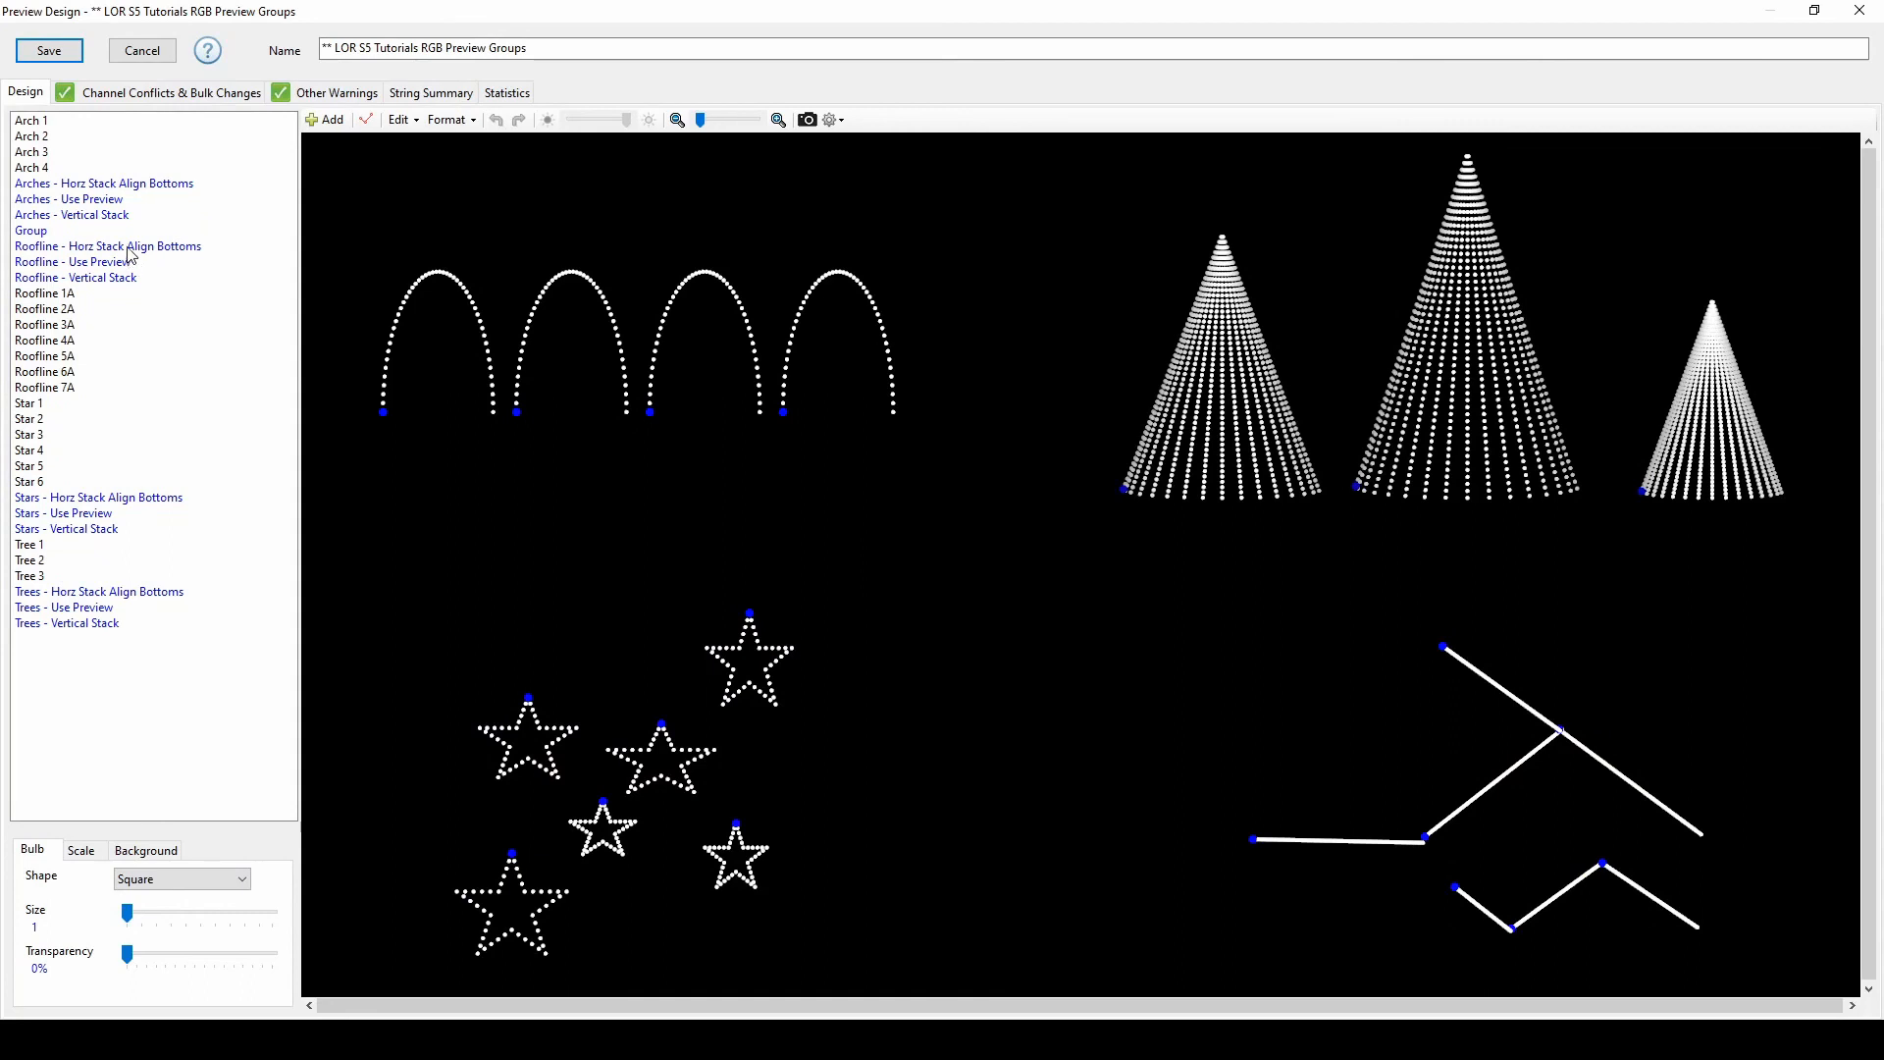
left_click(72, 262)
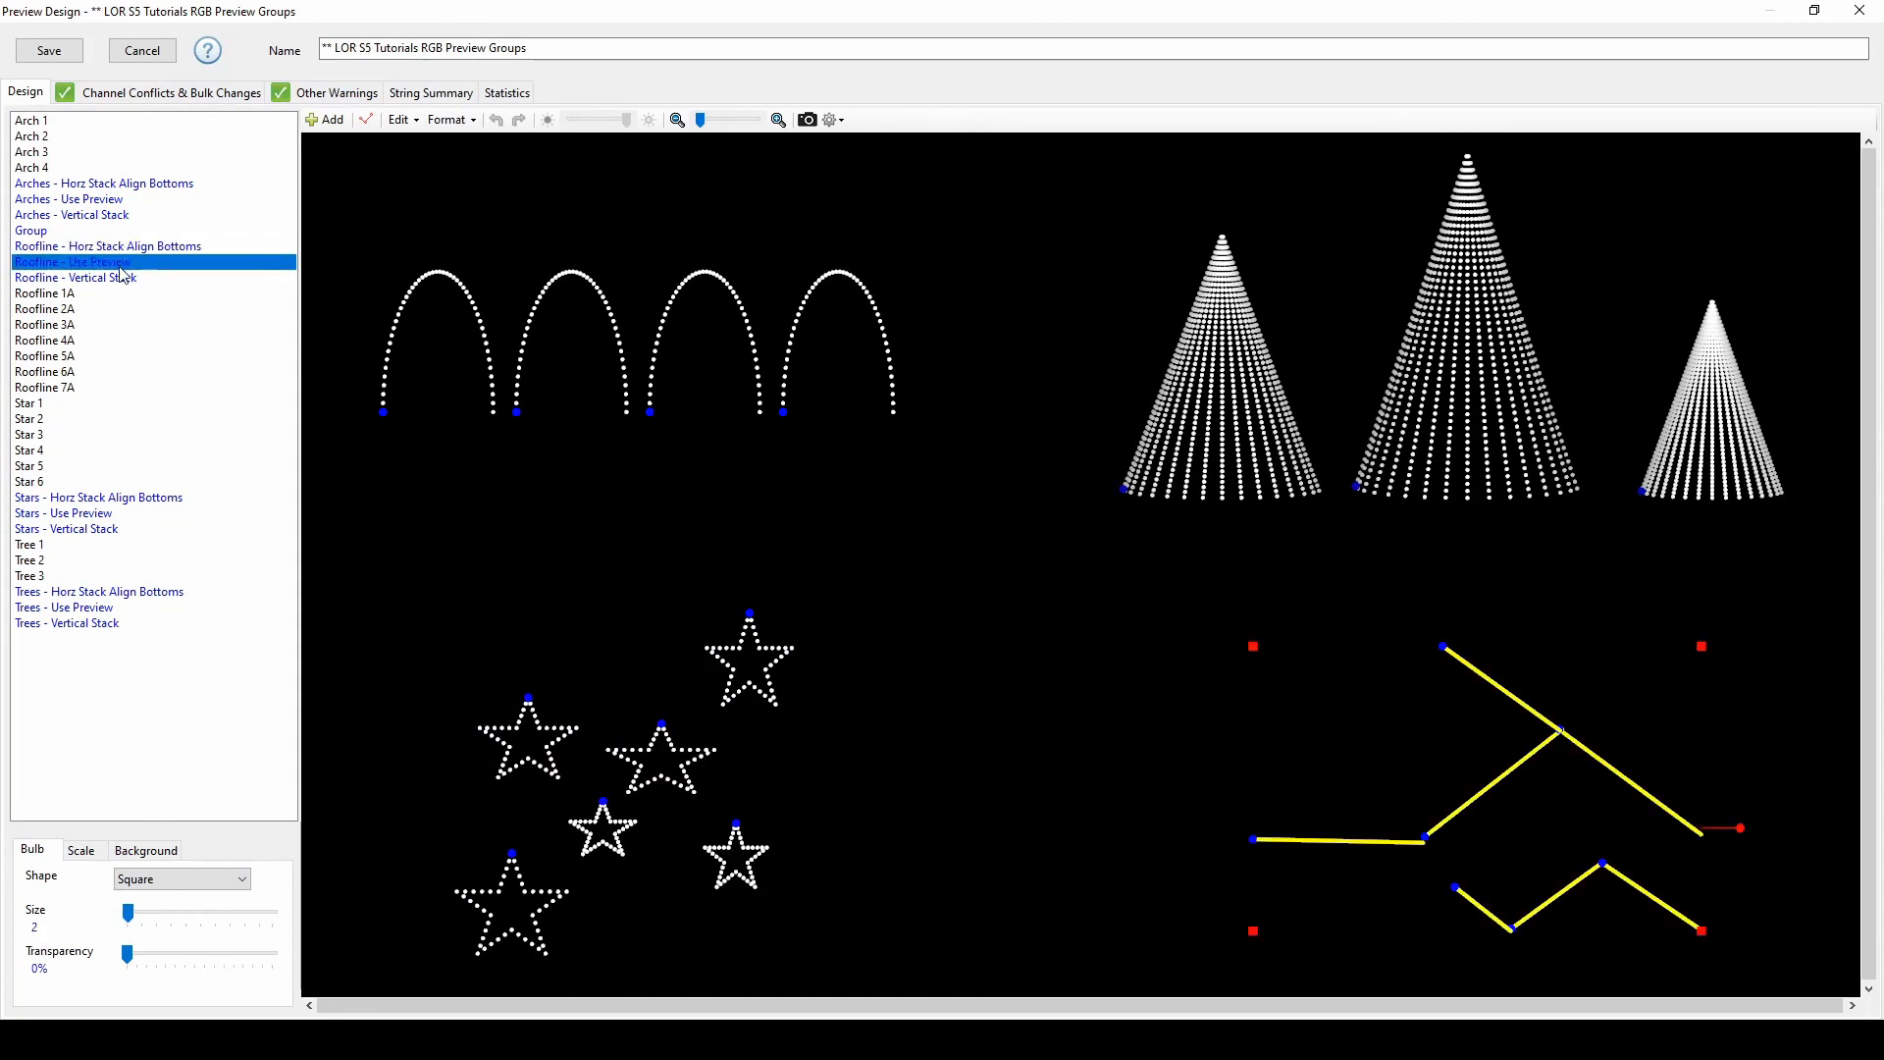
left_click(75, 278)
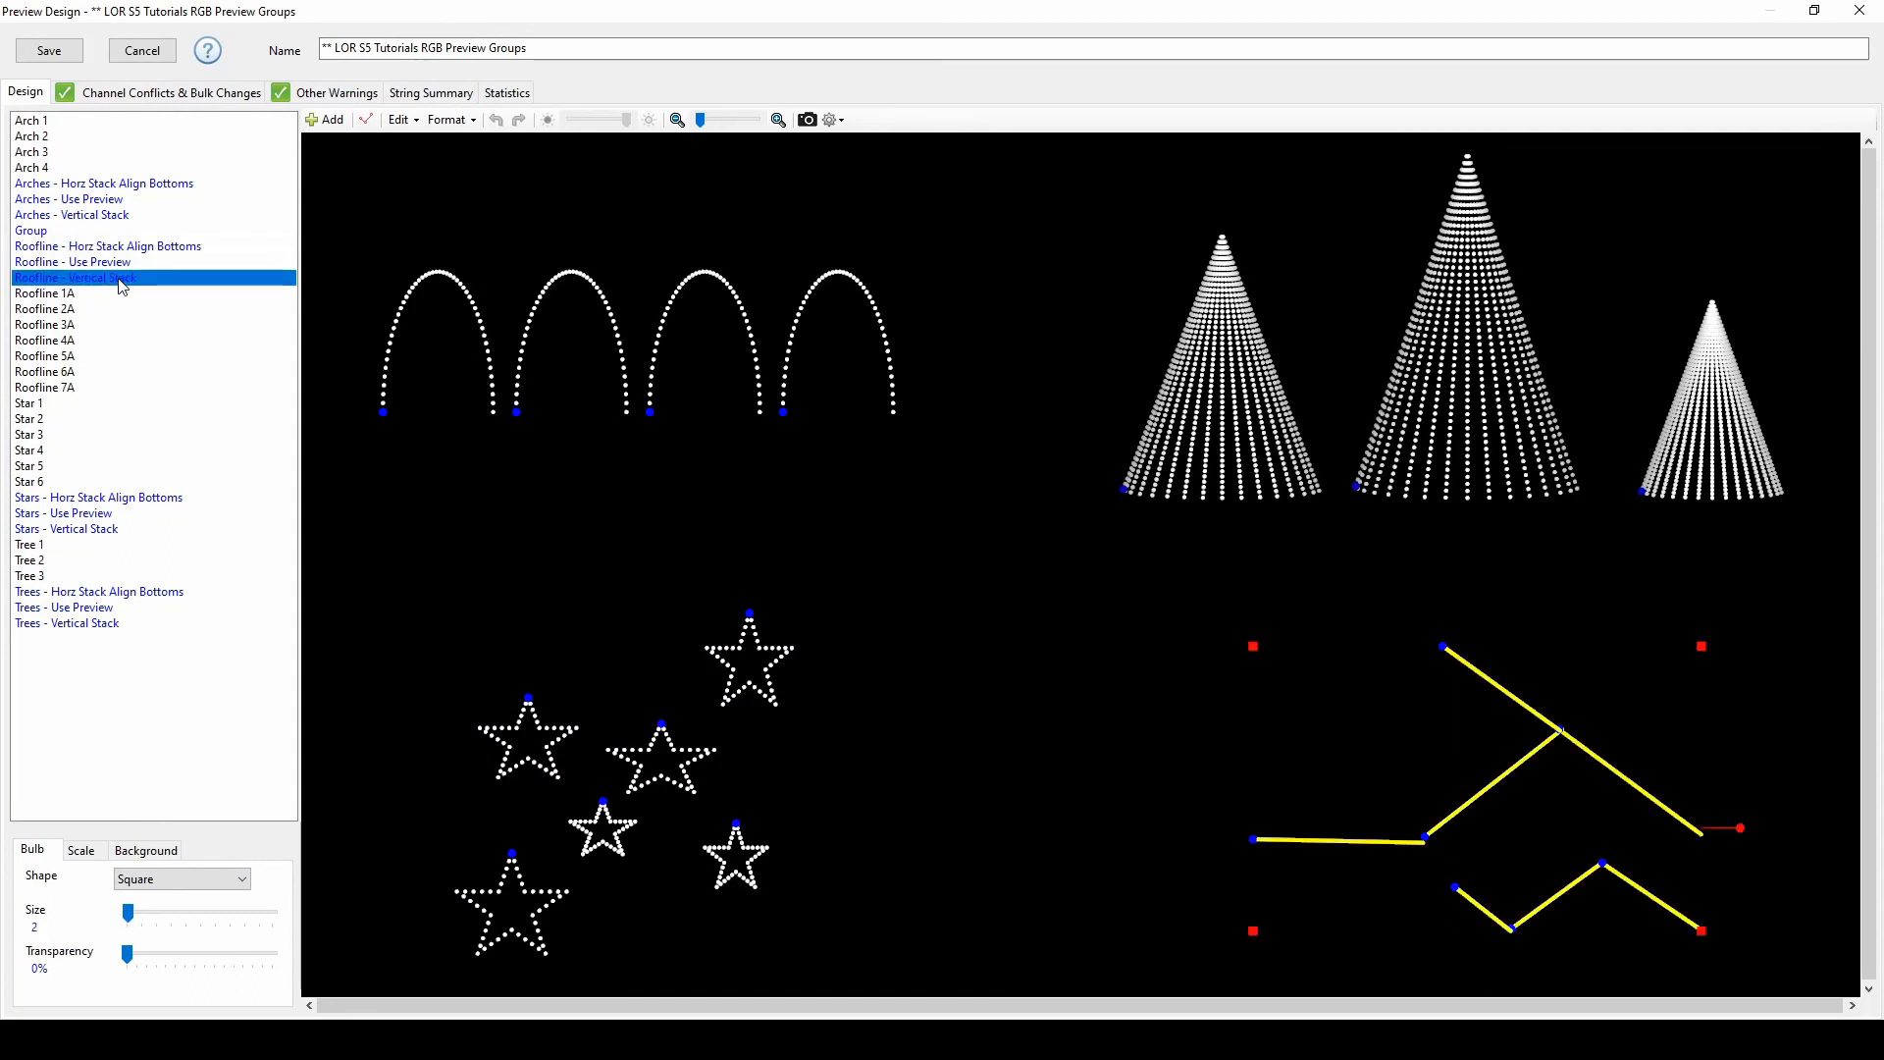